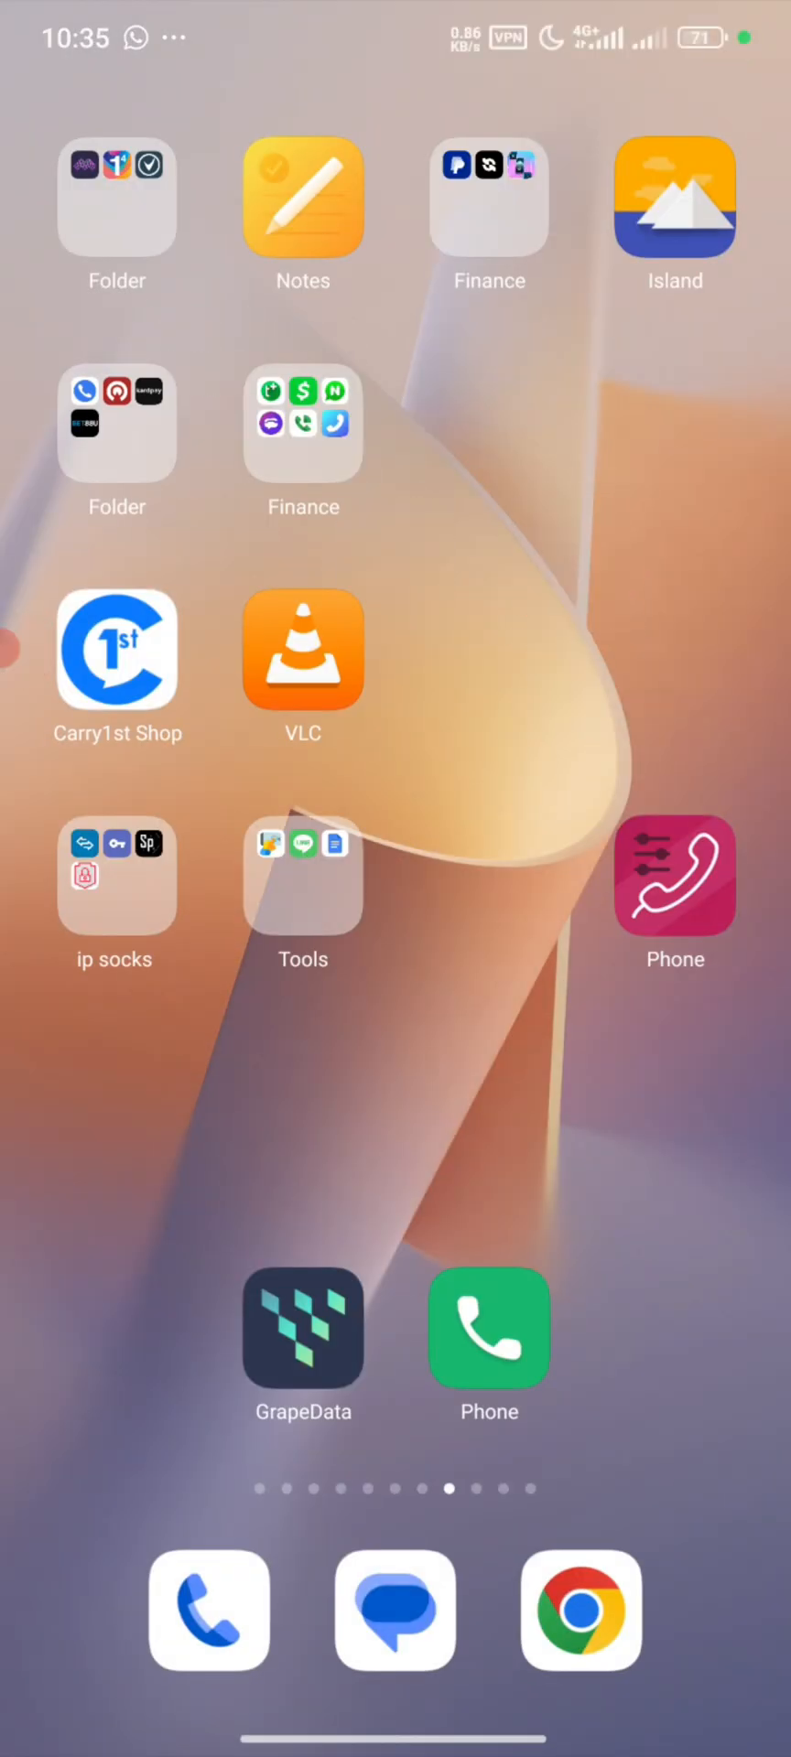
Launch Talkatone from the Work folder on the Android home screen
{"action": "scroll", "scroll_direction": "left", "scroll_amount": 3}
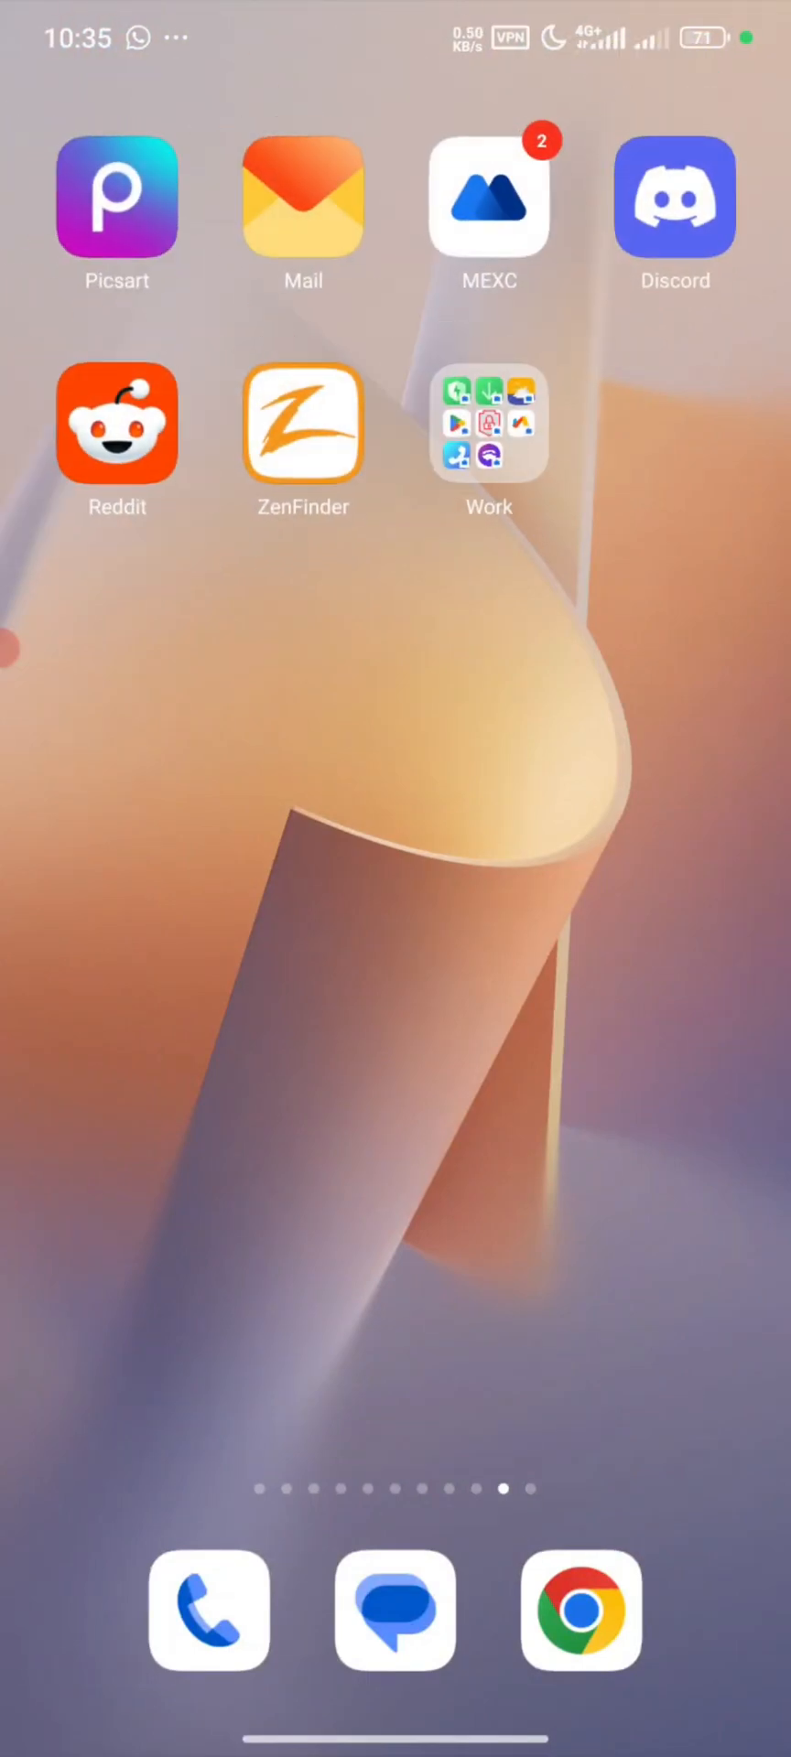
{"action": "left_click", "coordinate": [488, 422]}
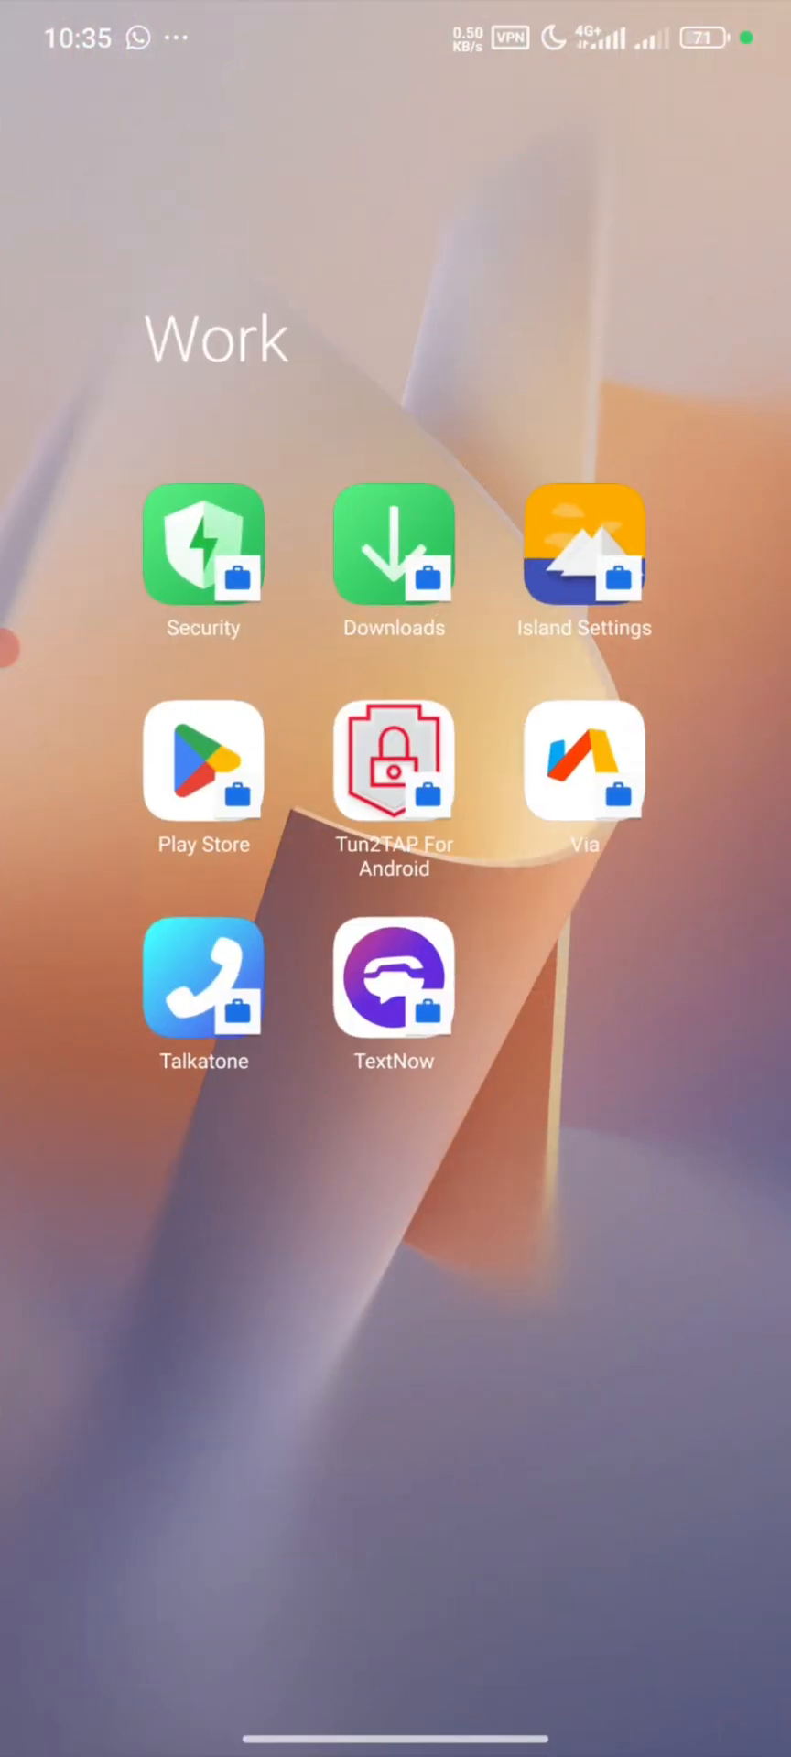
{"action": "left_click", "coordinate": [203, 983]}
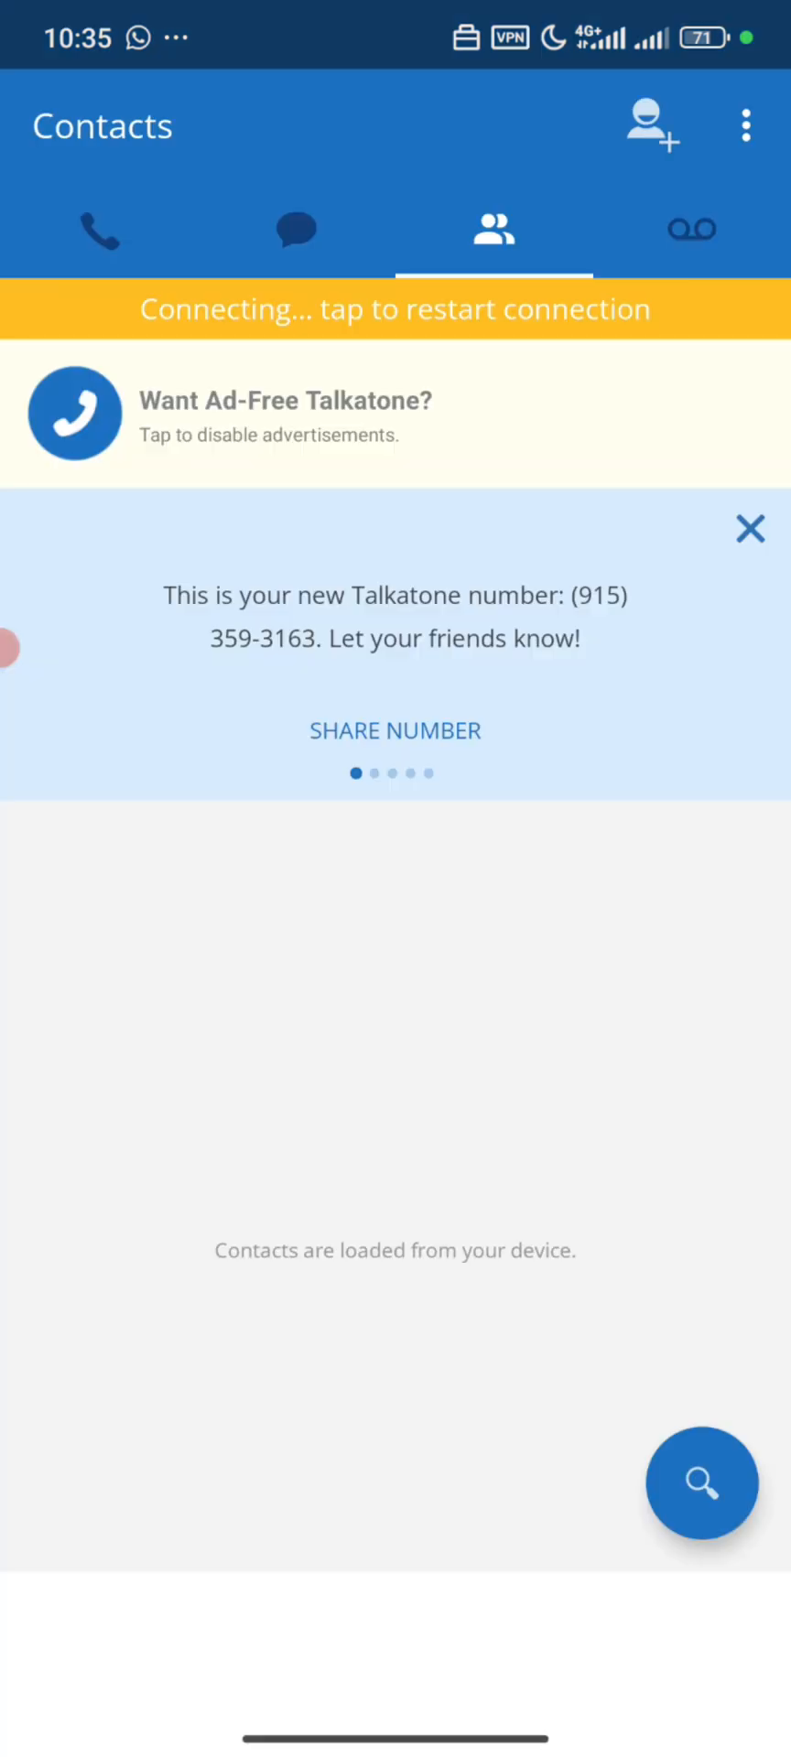
Show Talkatone's Messages tab via the speech-bubble icon
{"action": "left_click", "coordinate": [296, 229]}
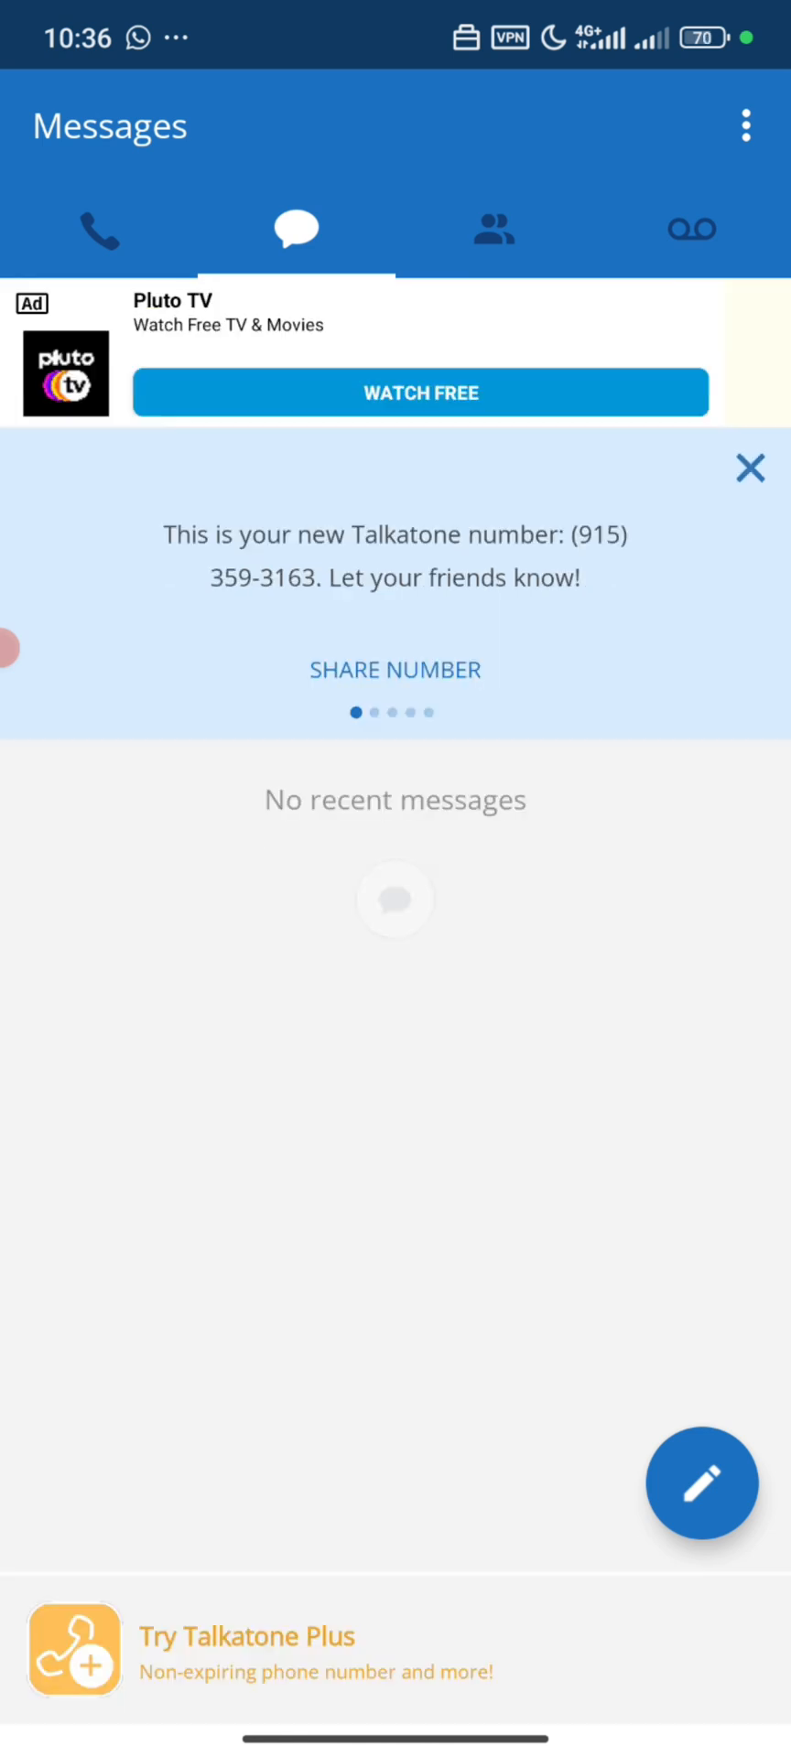
Open Credits from the overflow menu to see 0.00 paid credits
{"action": "left_click", "coordinate": [743, 126]}
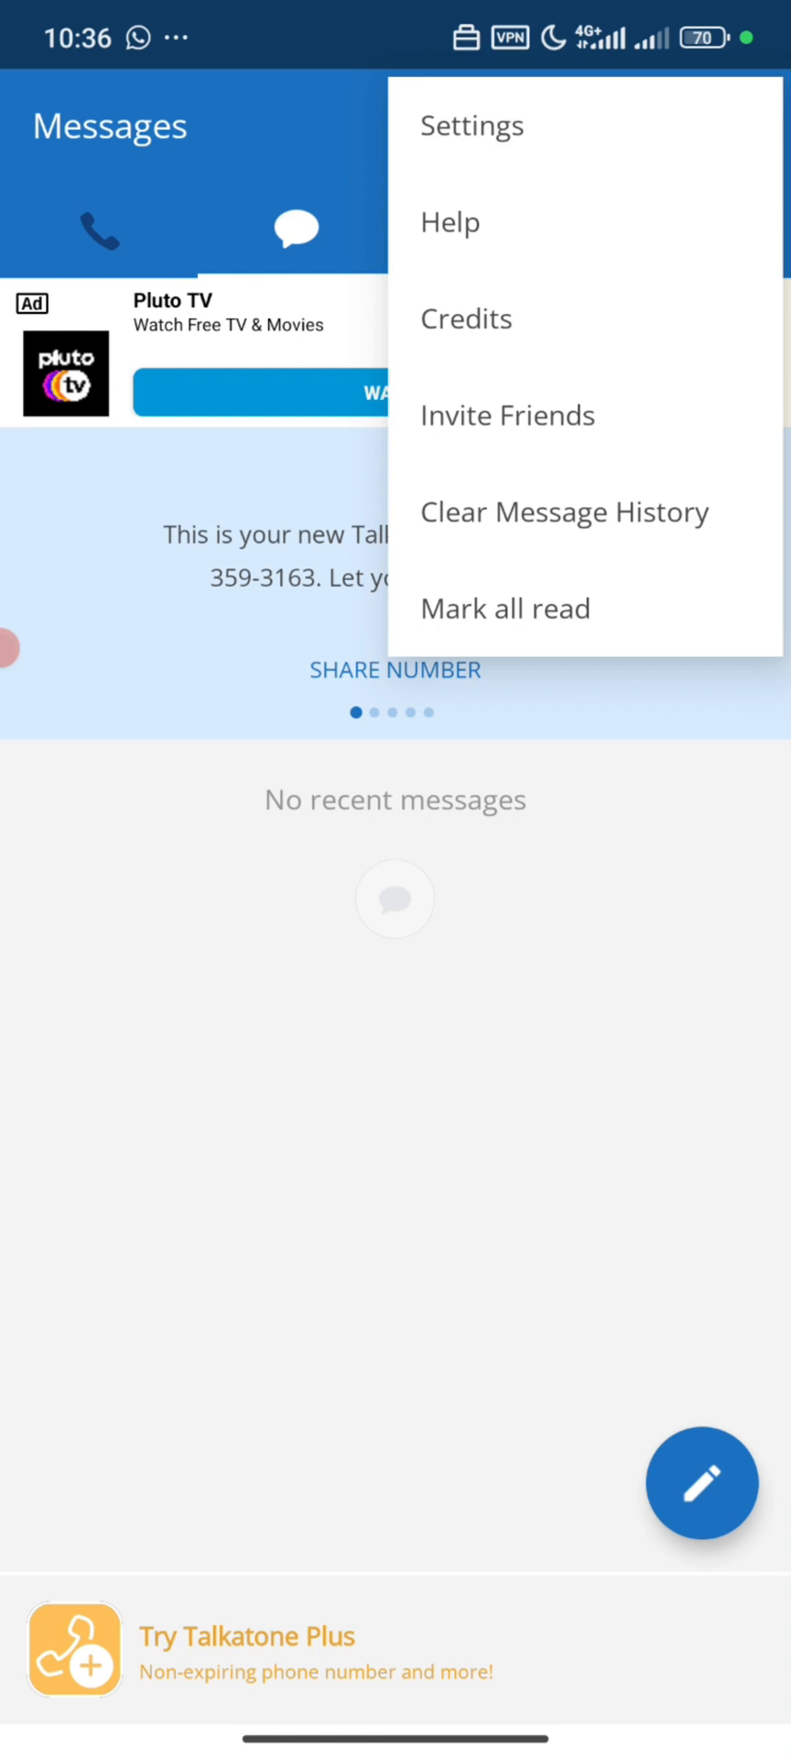
{"action": "left_click", "coordinate": [471, 125]}
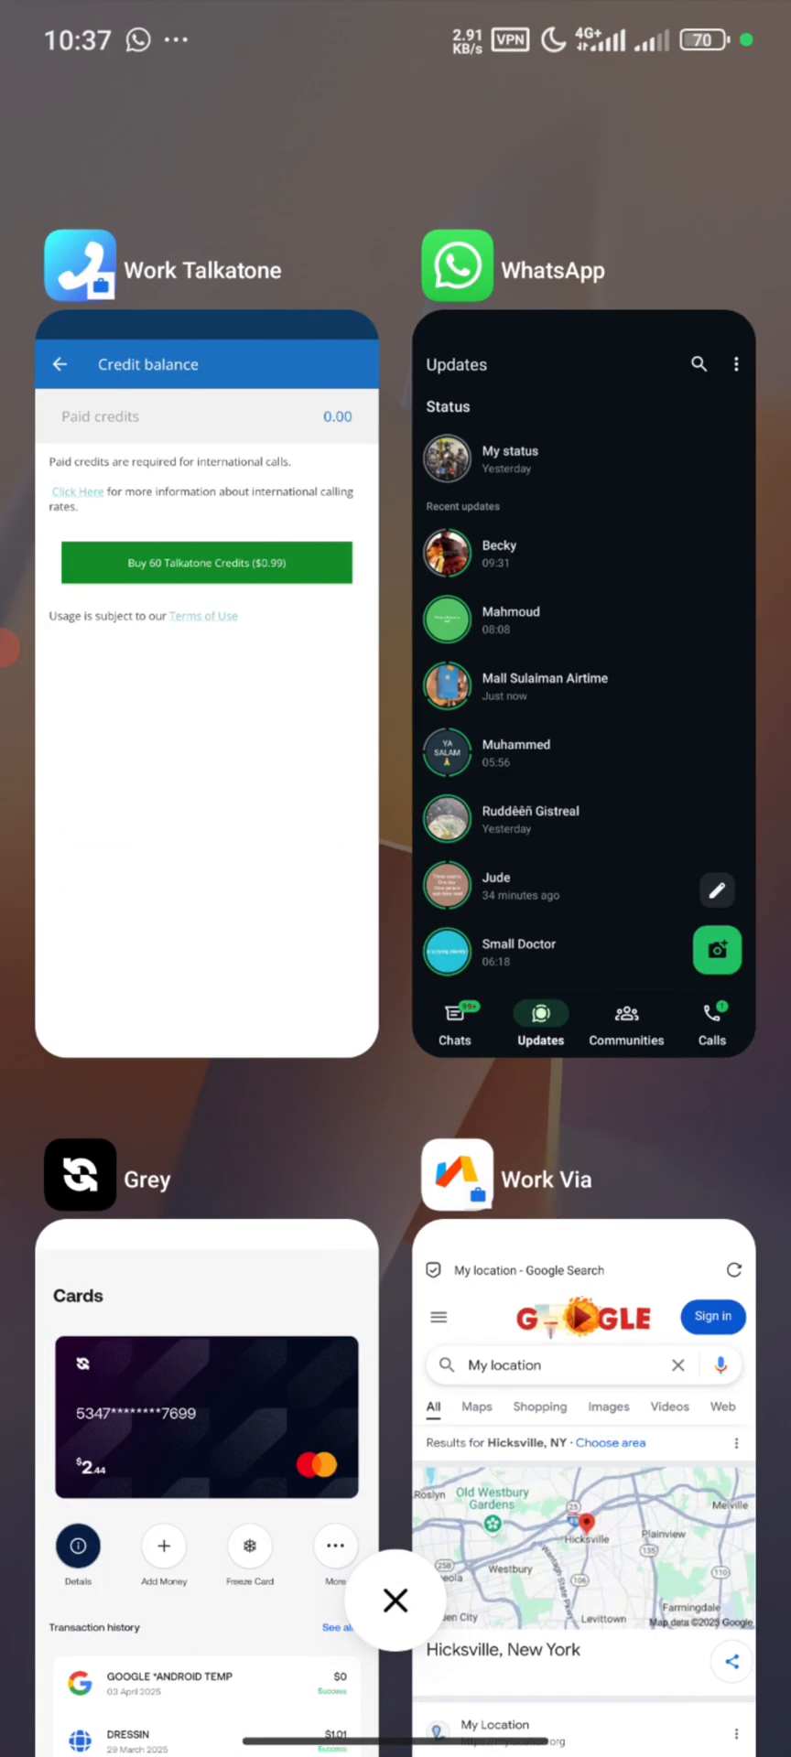
Check Grey's home and Cards page with the $2.44 card transactions, then head back via Recents
{"action": "left_click", "coordinate": [206, 1417]}
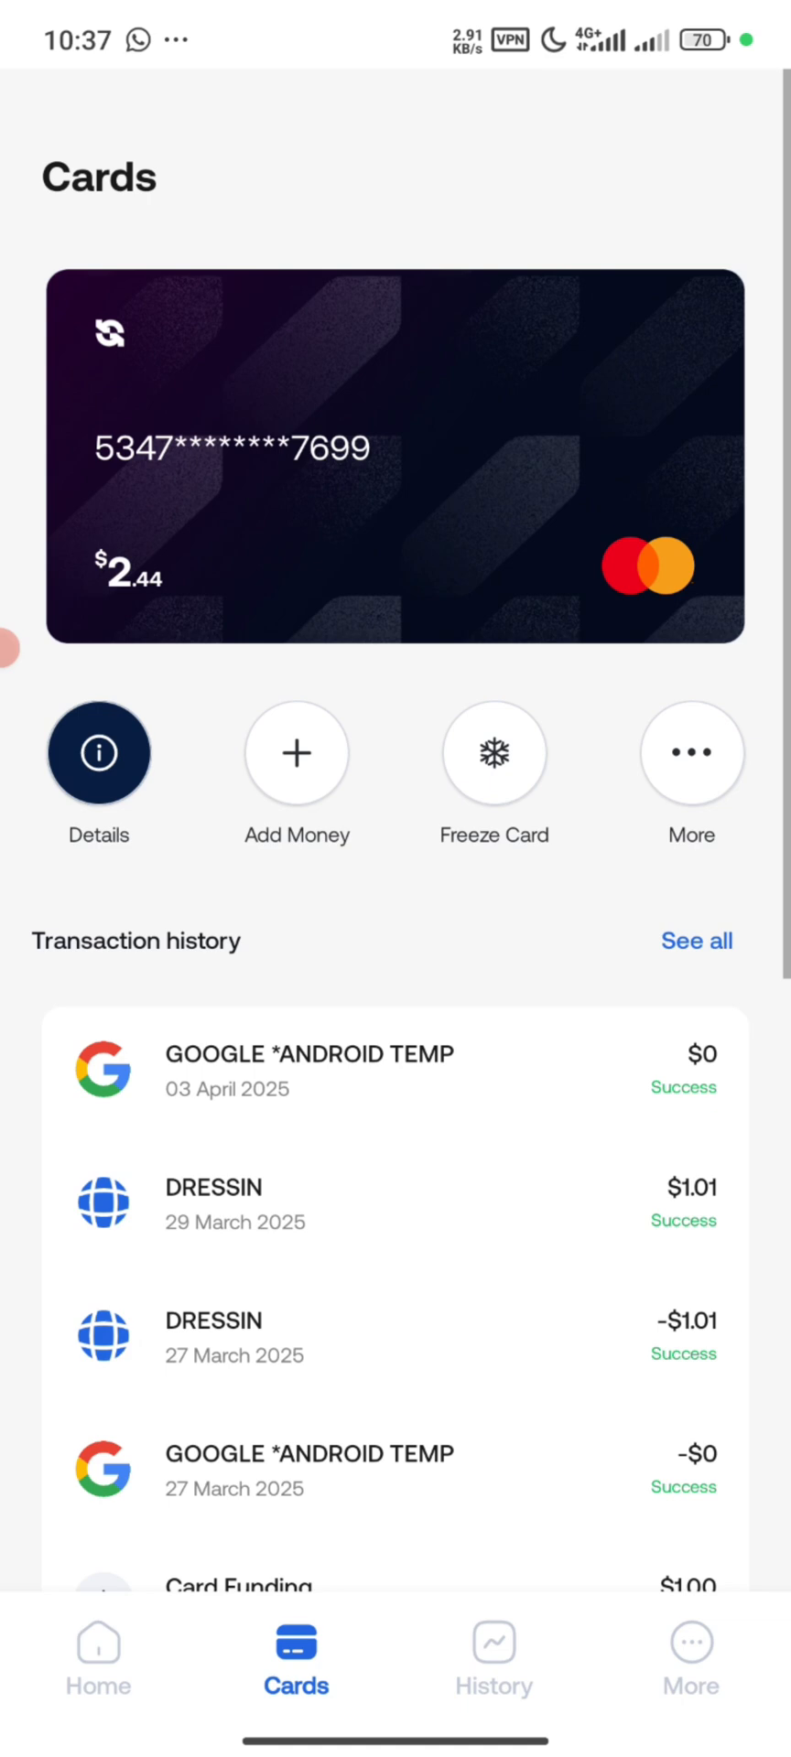
{"action": "left_click", "coordinate": [97, 1657]}
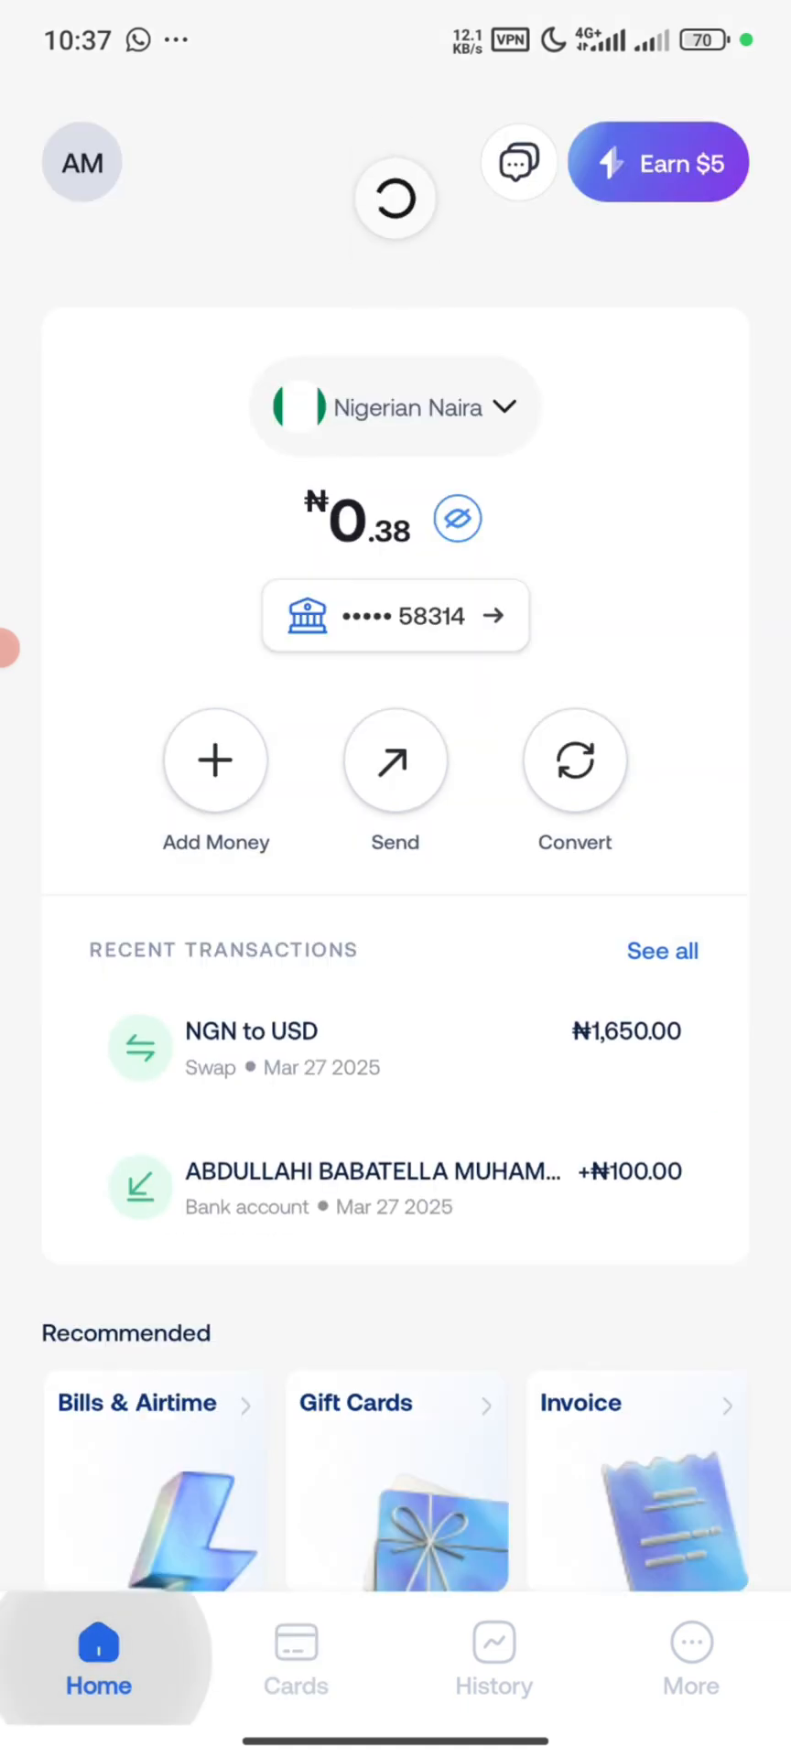
{"action": "left_click", "coordinate": [296, 1656]}
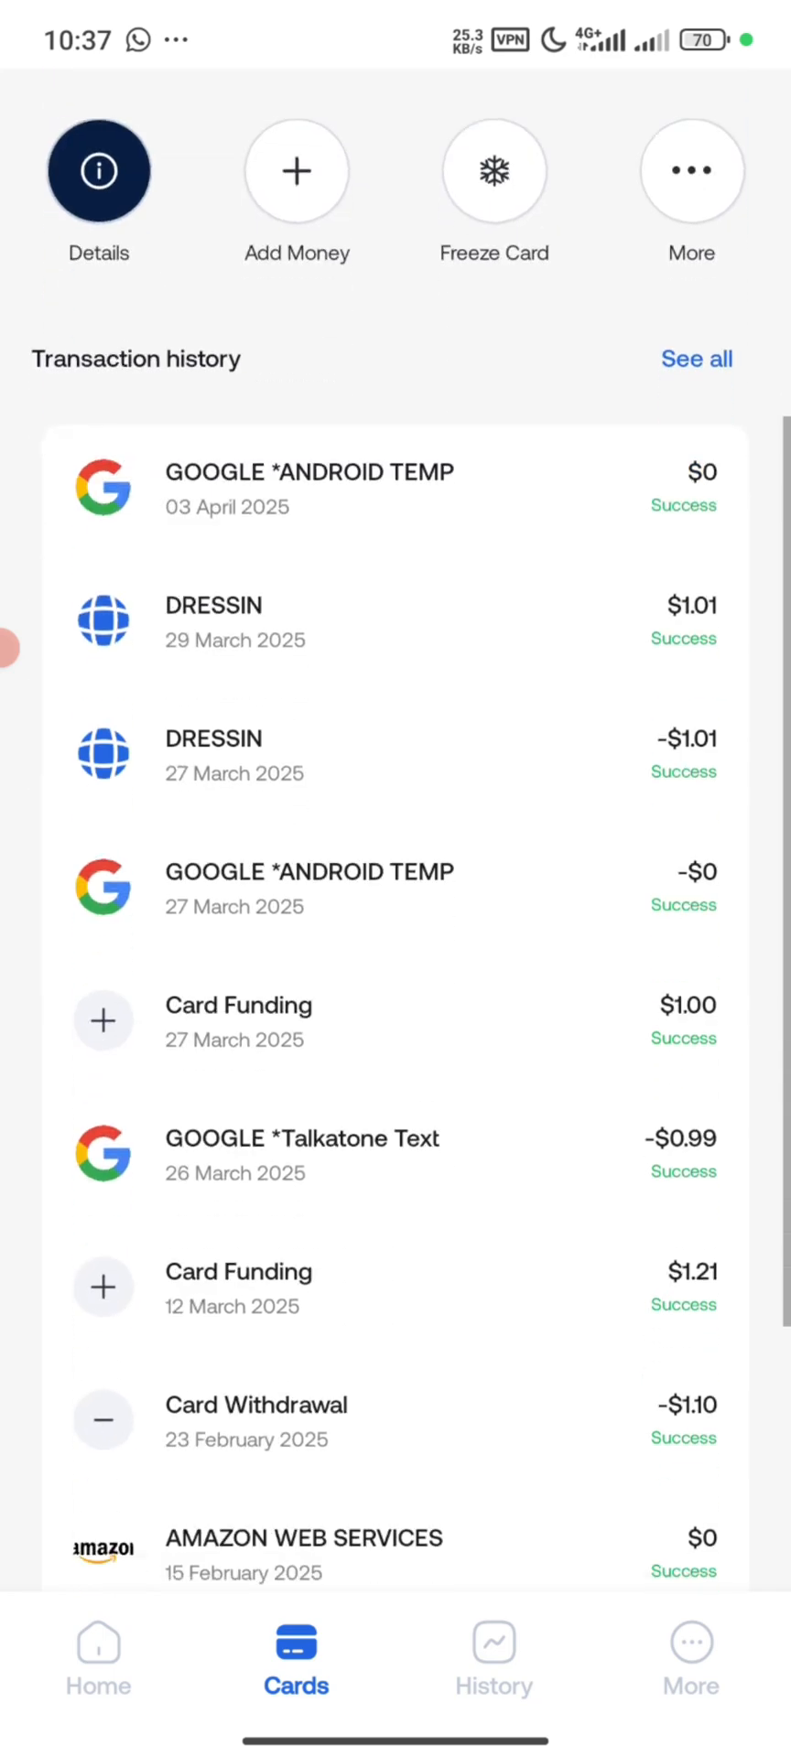
{"action": "scroll", "scroll_direction": "down", "scroll_amount": 3}
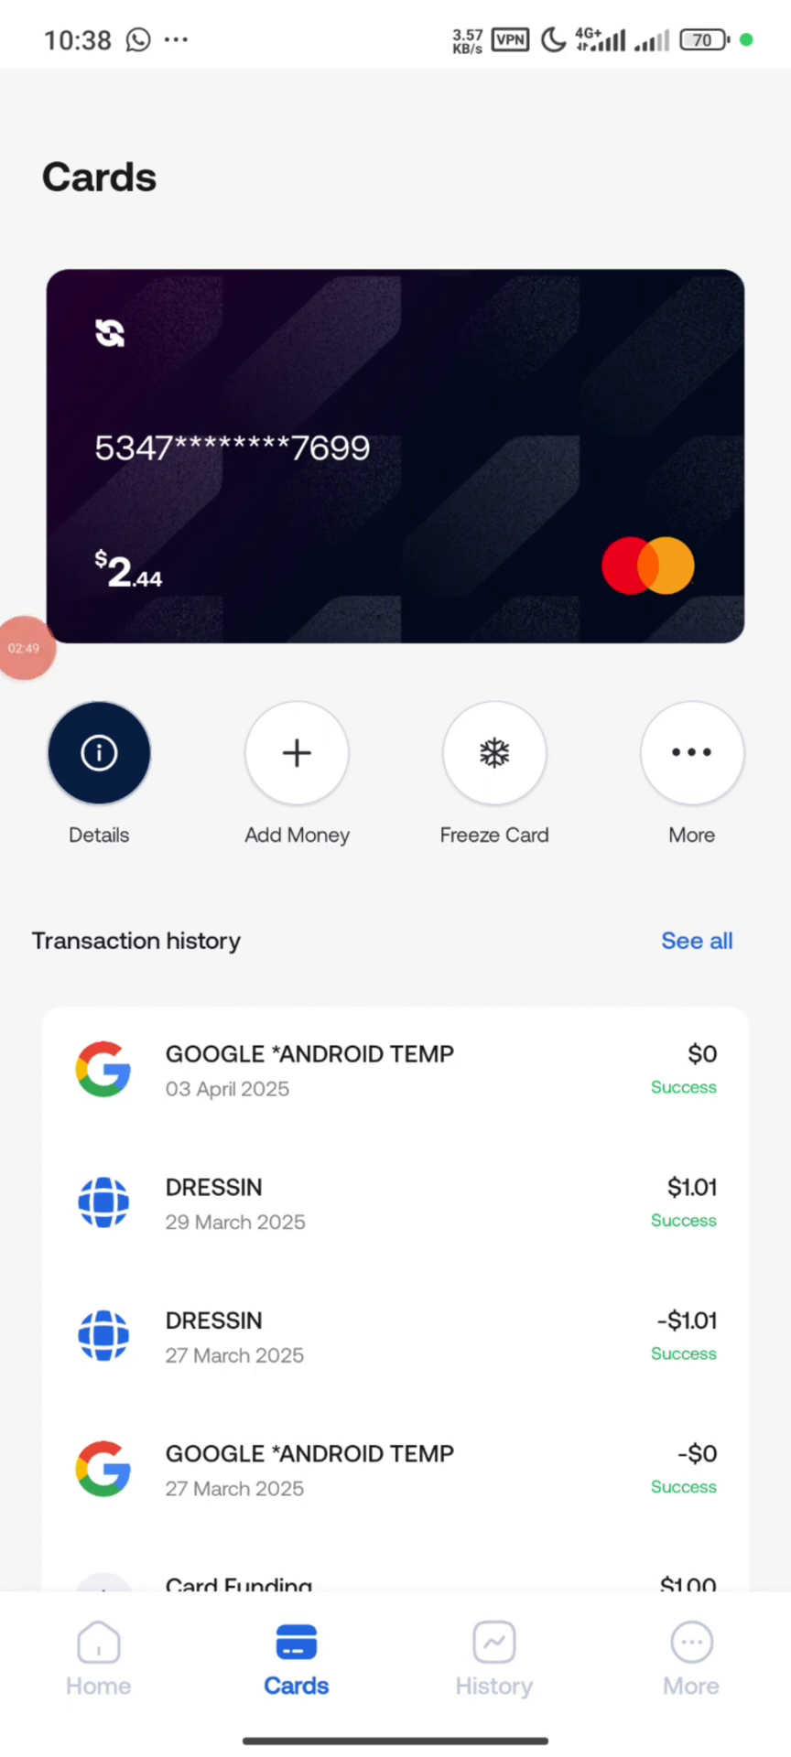
{"action": "key", "text": "recent_apps"}
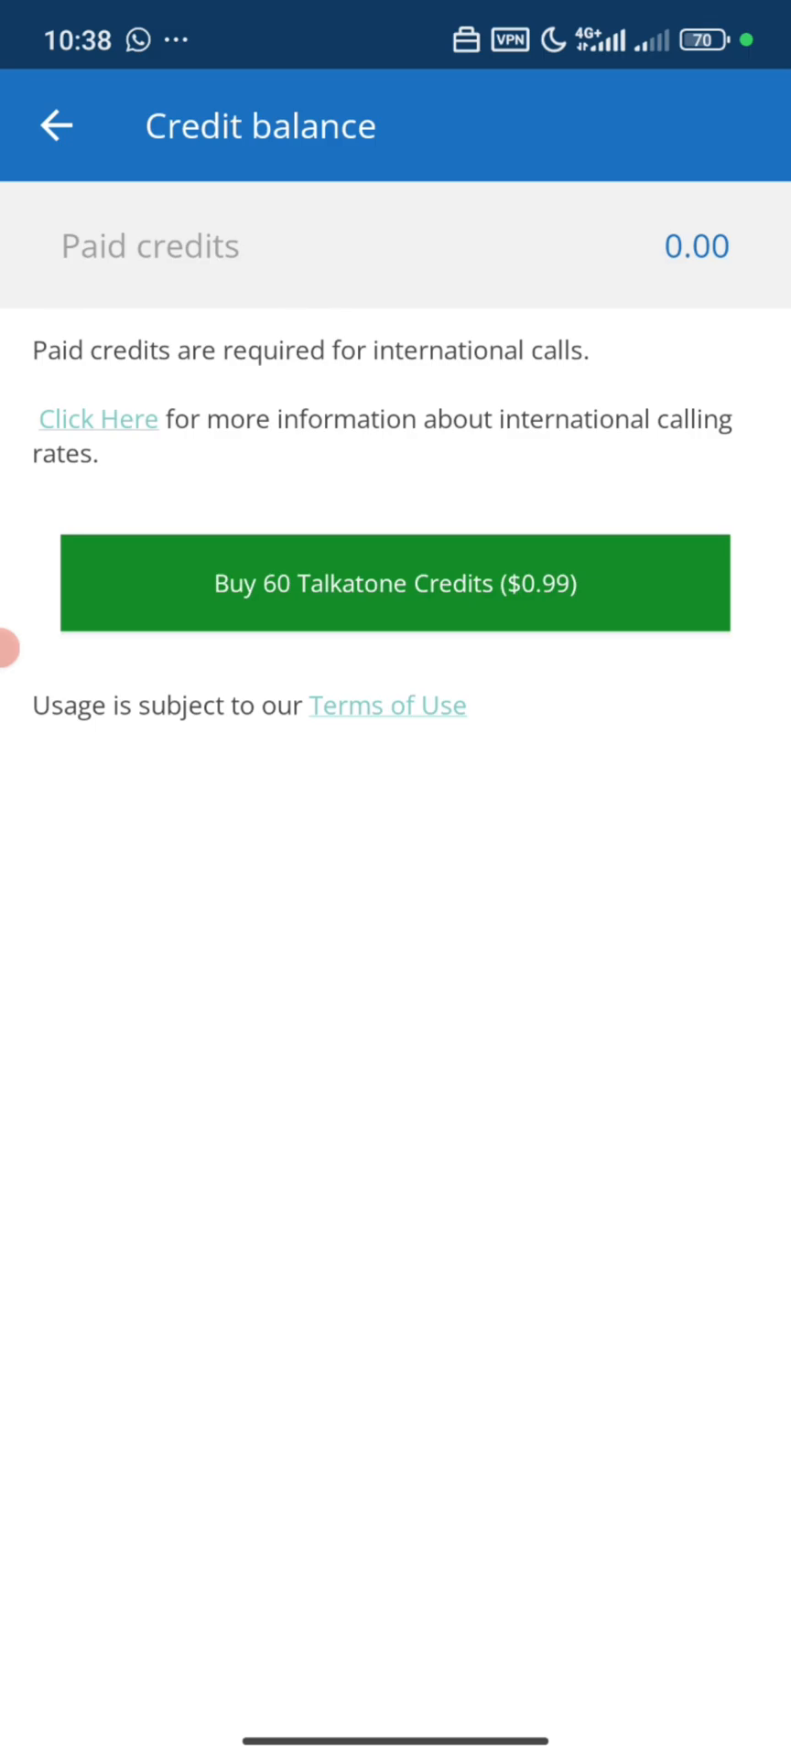
Start buying 60 Talkatone Credits for $0.99
{"action": "left_click", "coordinate": [394, 582]}
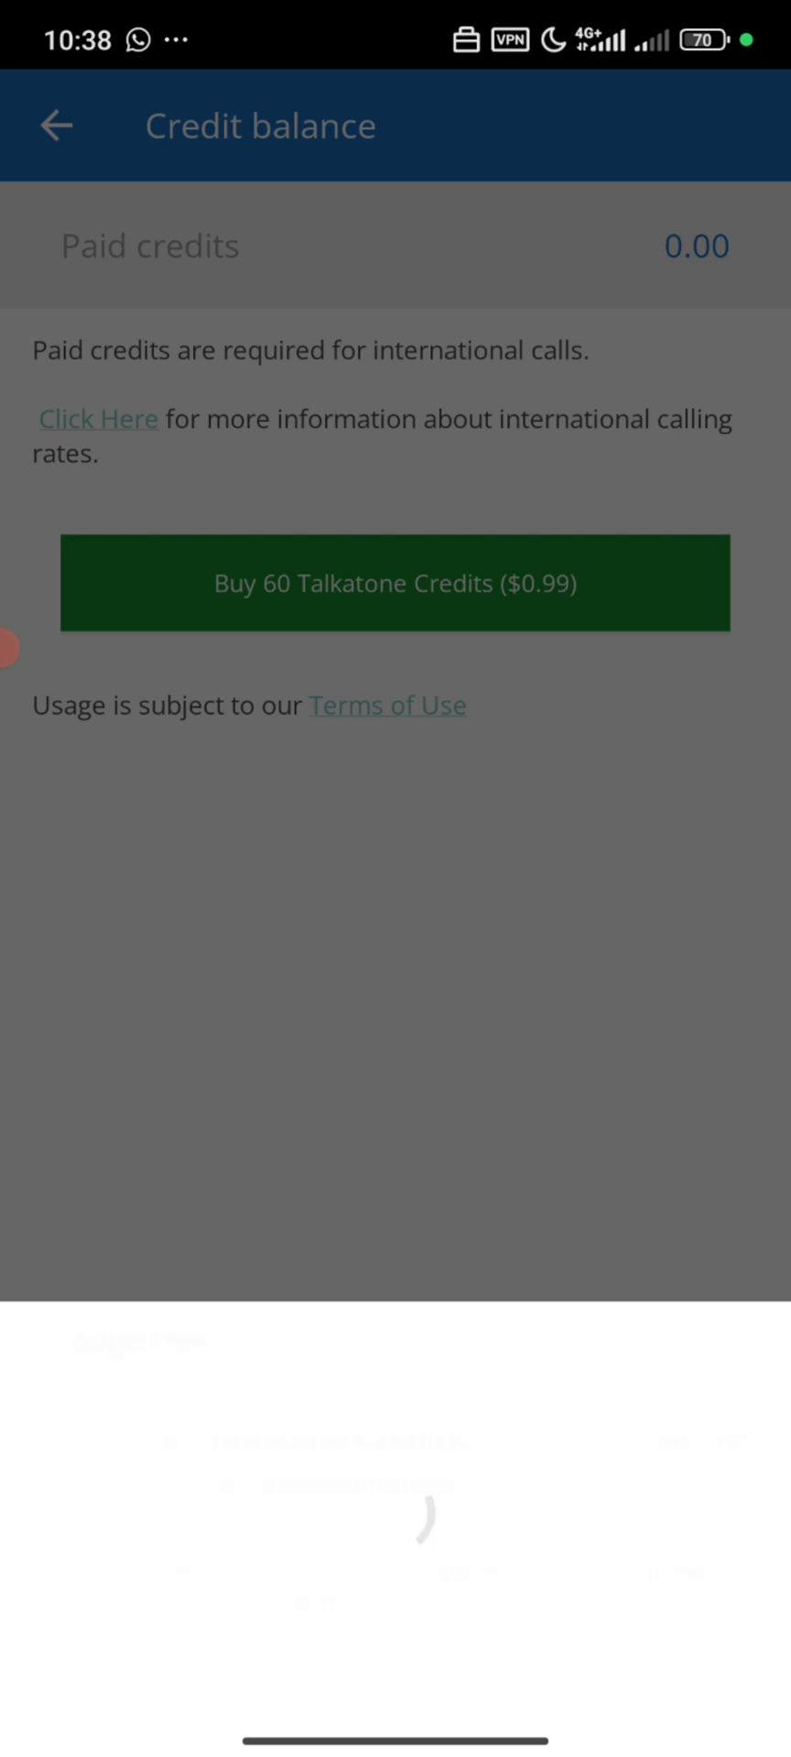
{"action": "left_click", "coordinate": [394, 583]}
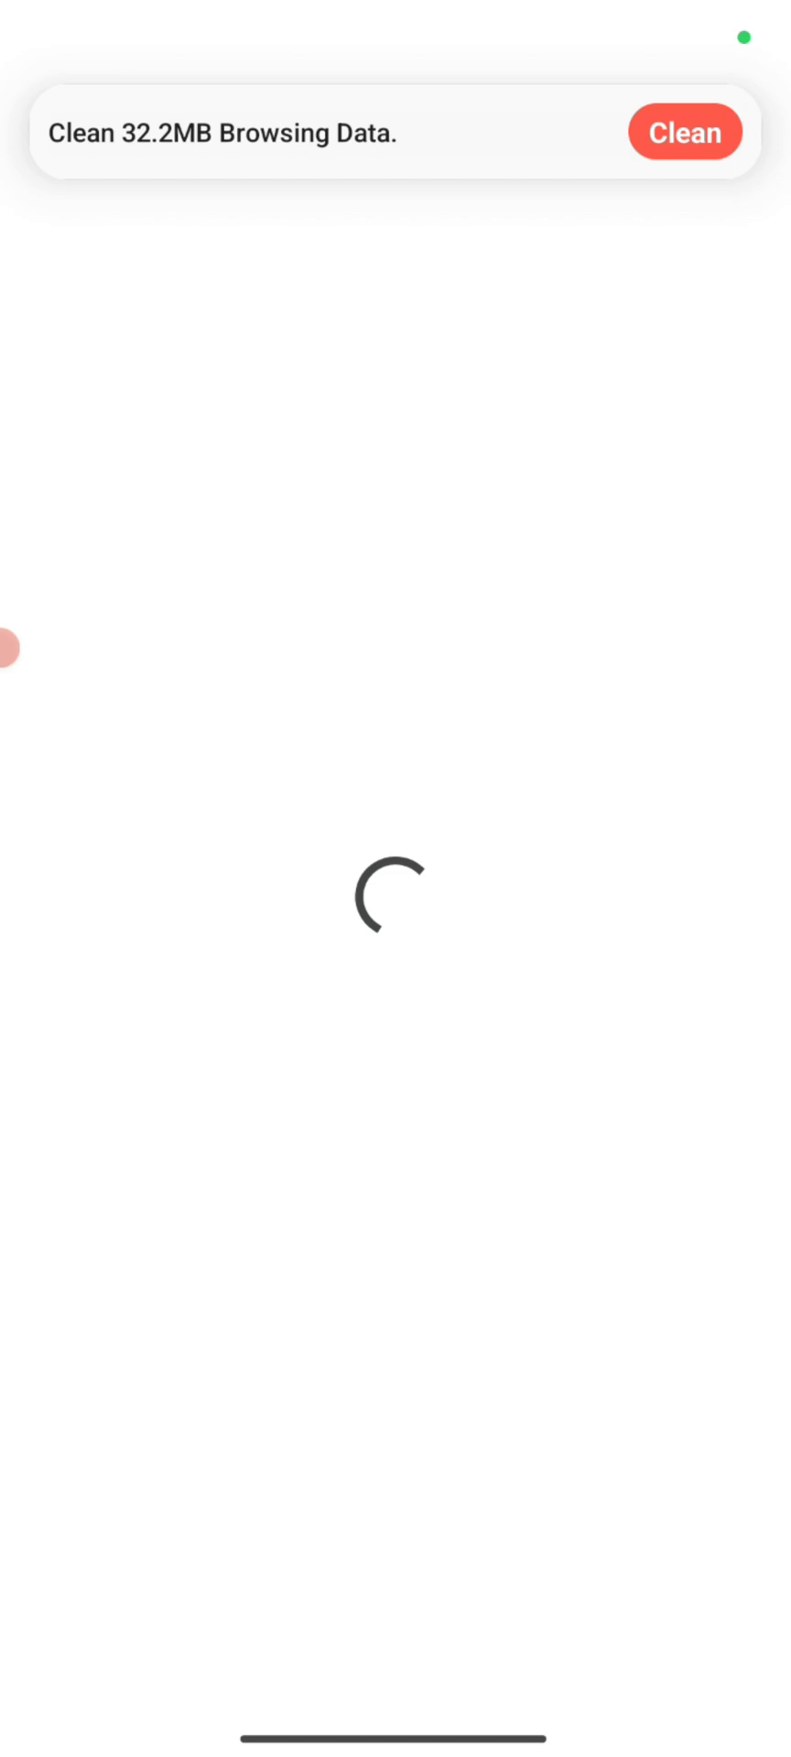
Confirm the $0.99 Google Play purchase of 60 credits with 1-tap buy
{"action": "left_click", "coordinate": [394, 583]}
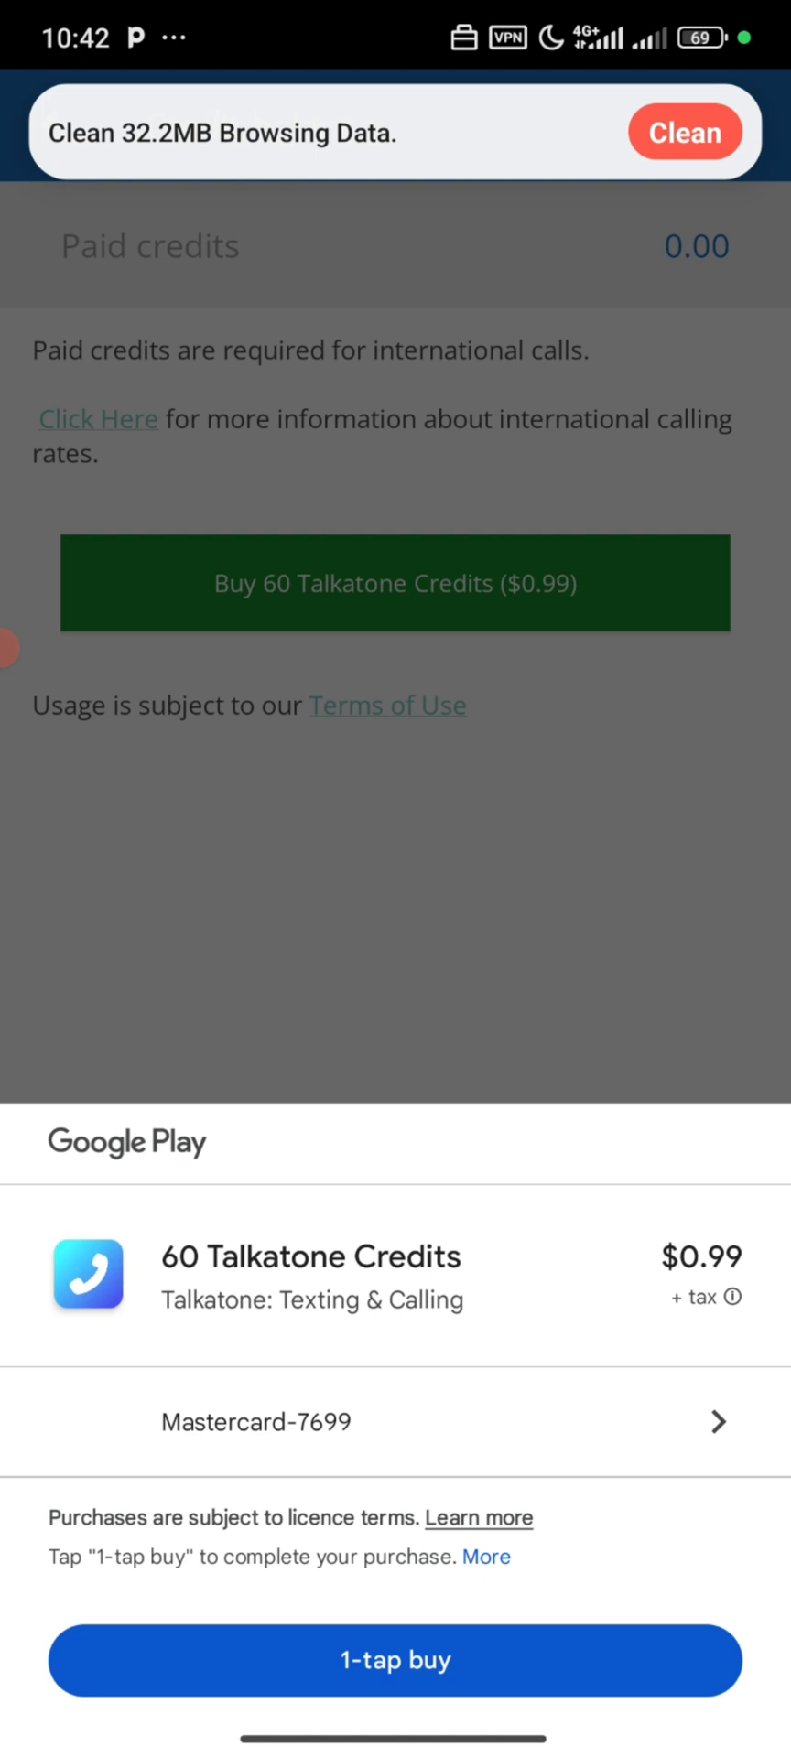
{"action": "left_click", "coordinate": [394, 1659]}
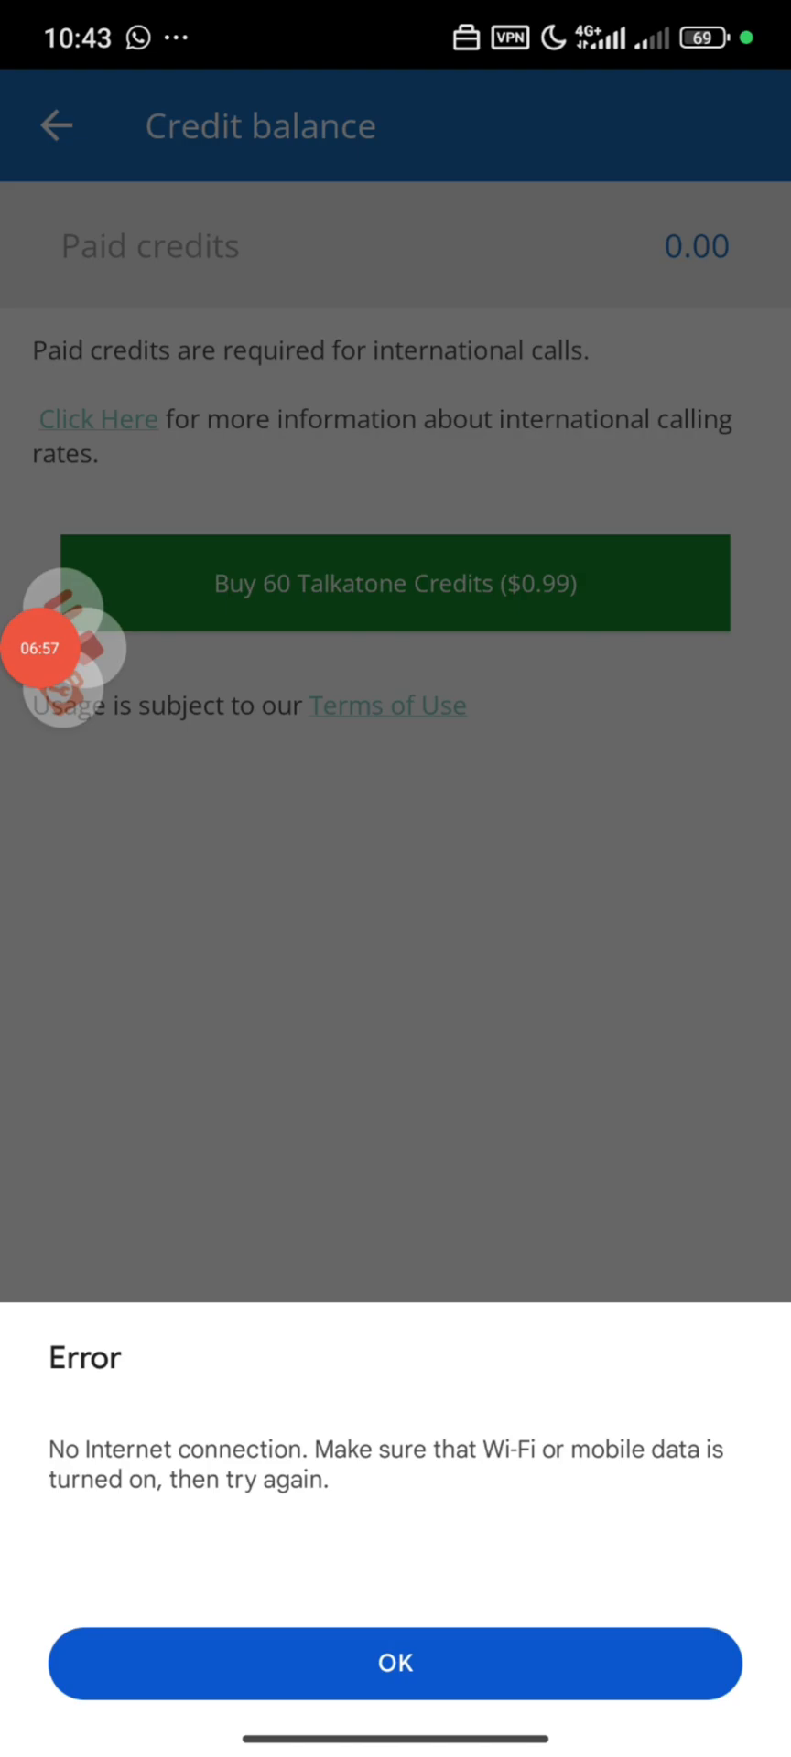
Dismiss the 'No Internet connection' error, leaving paid credits at 0.00
{"action": "left_click", "coordinate": [394, 1662]}
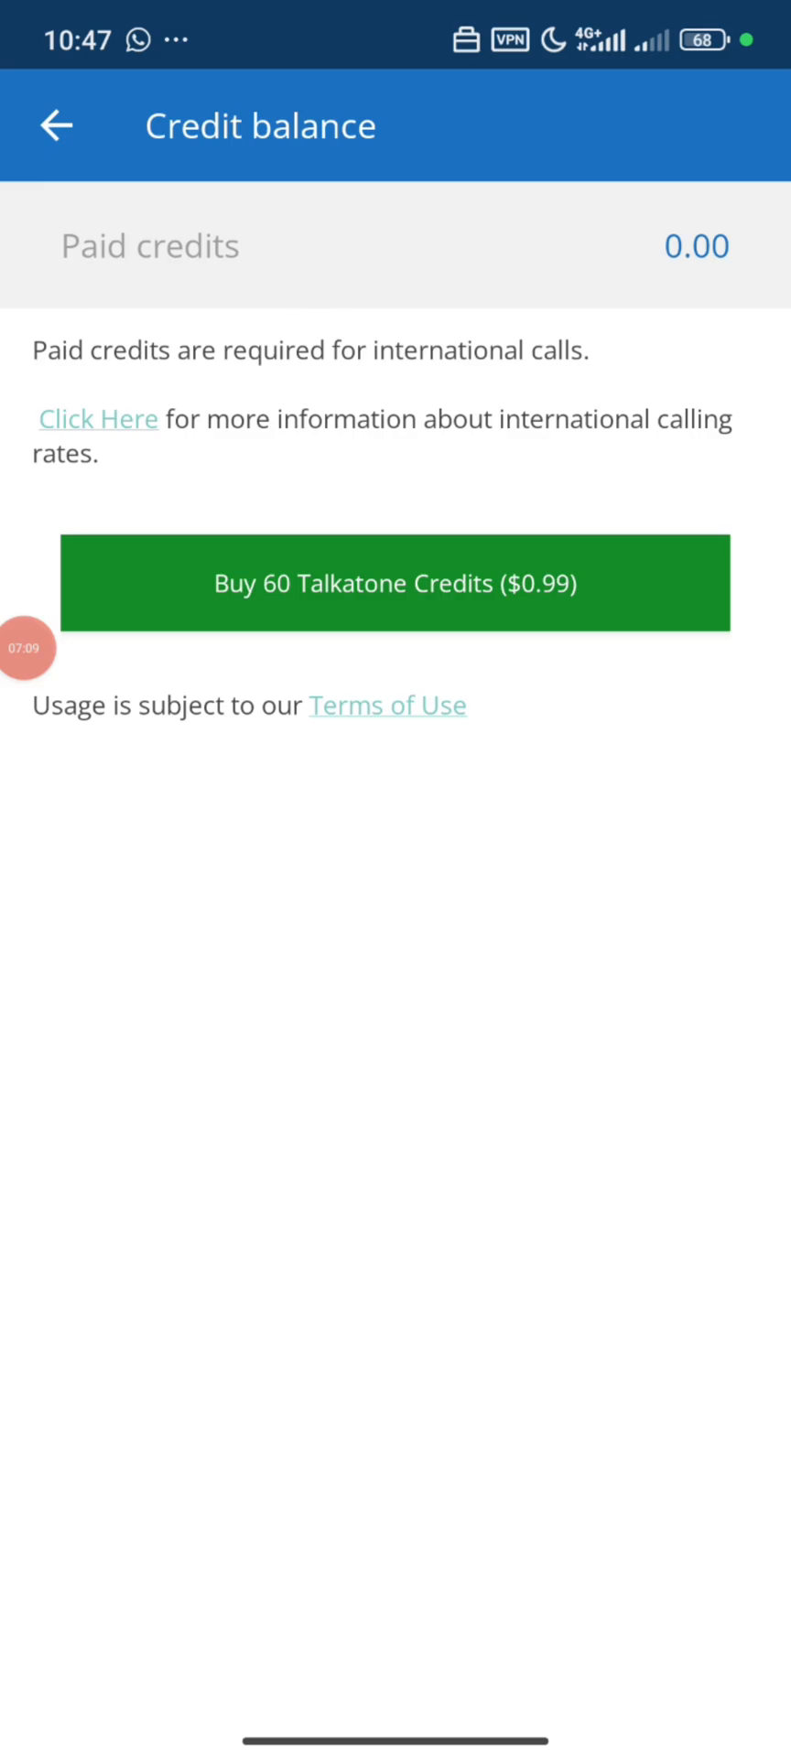
Retry buying 60 credits, dismissing the 'already own this item' and no-internet errors
{"action": "left_click", "coordinate": [394, 582]}
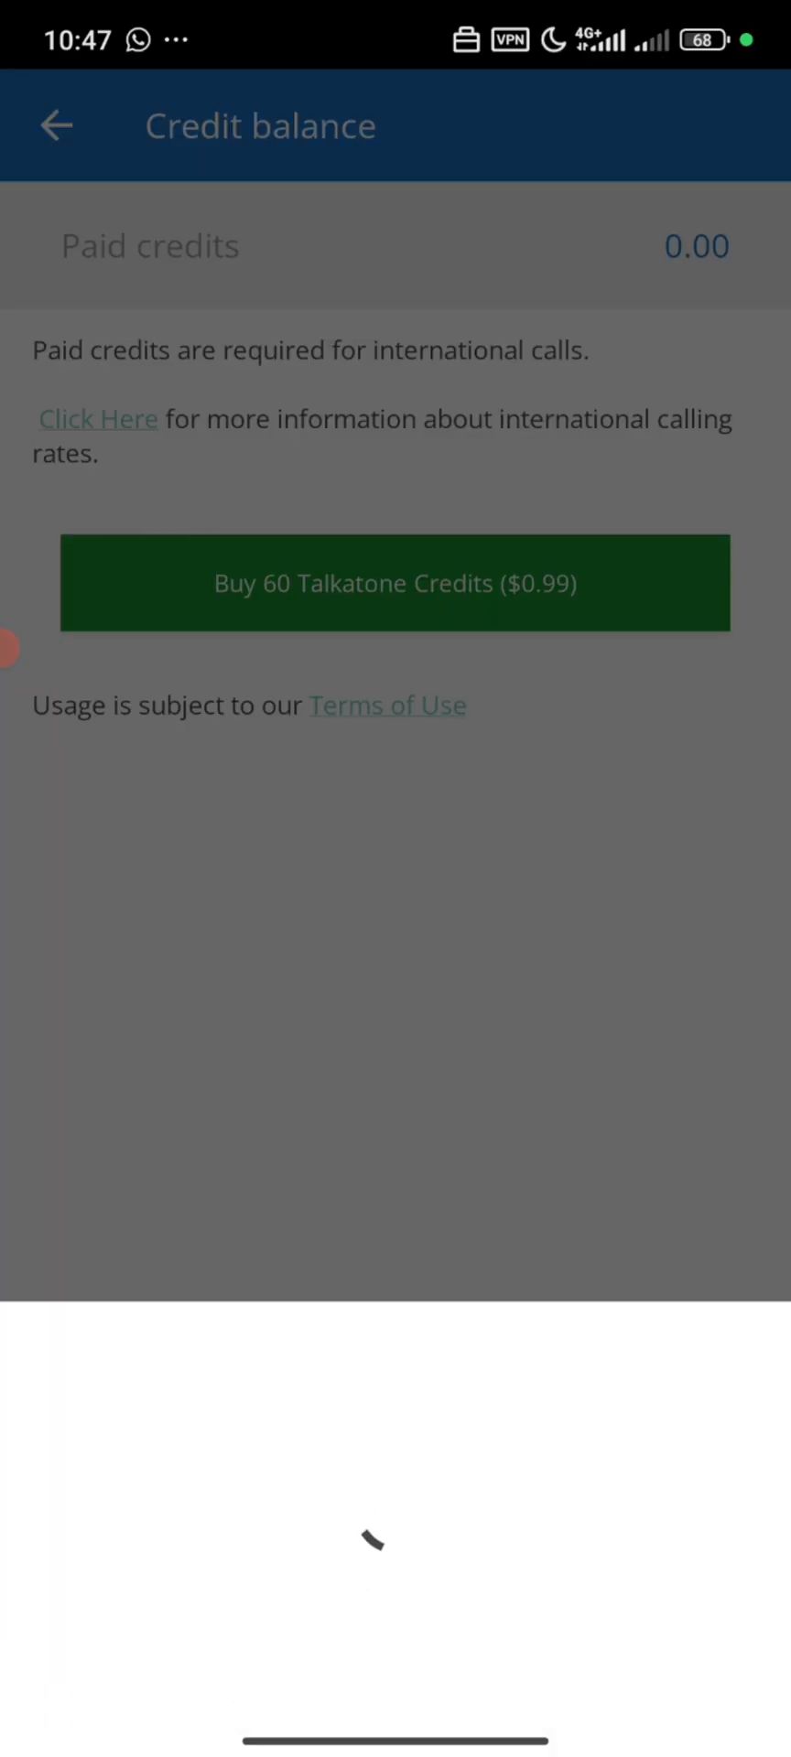
{"action": "left_click", "coordinate": [396, 583]}
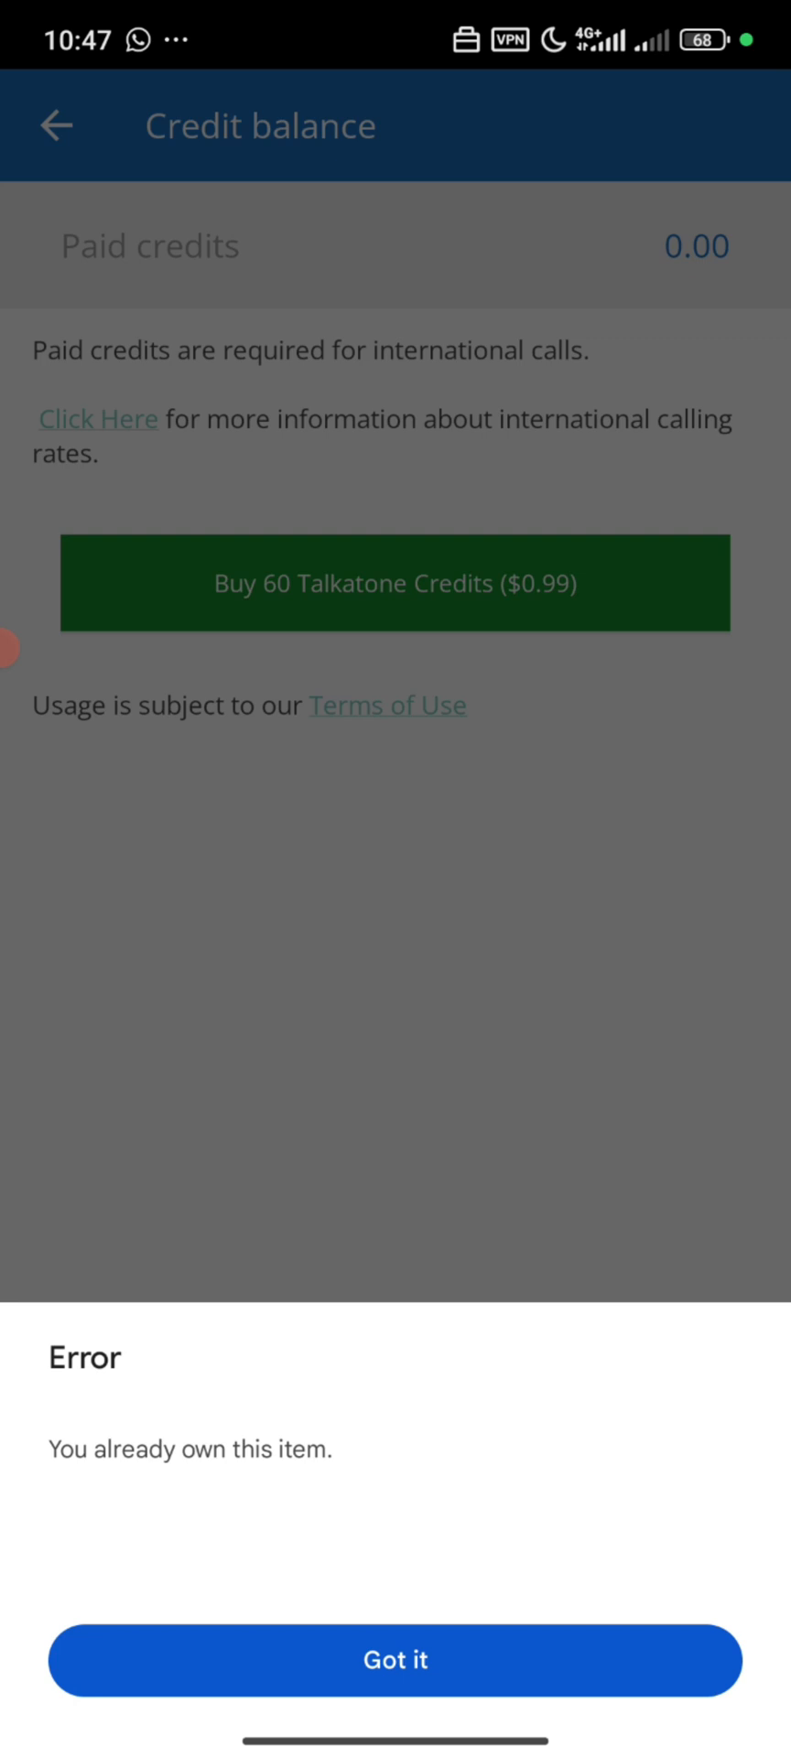
{"action": "left_click", "coordinate": [395, 1658]}
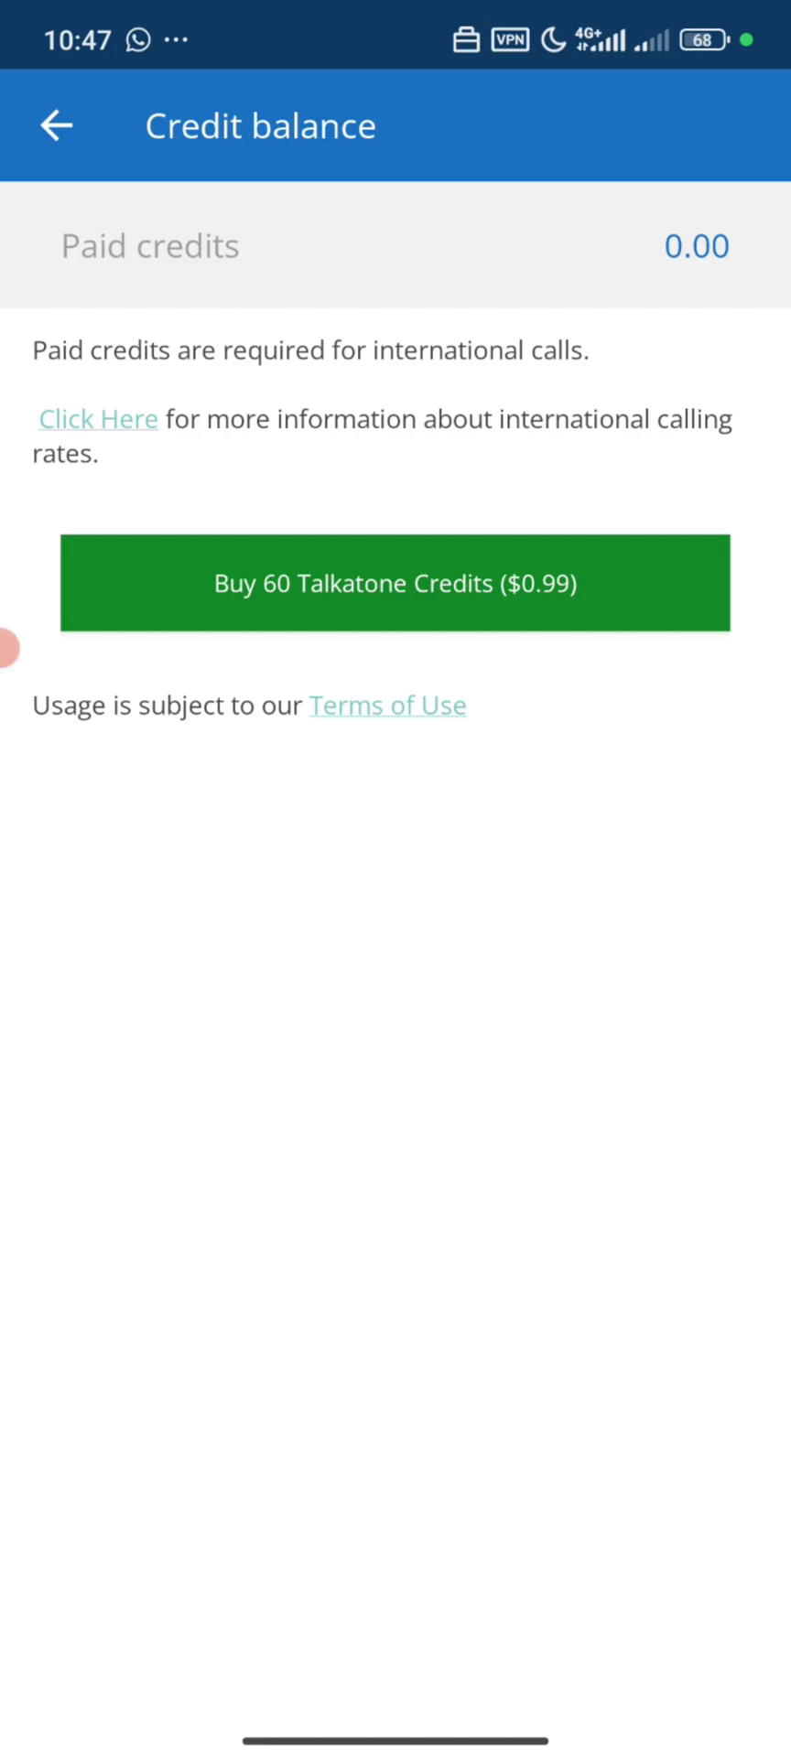
{"action": "left_click", "coordinate": [395, 582]}
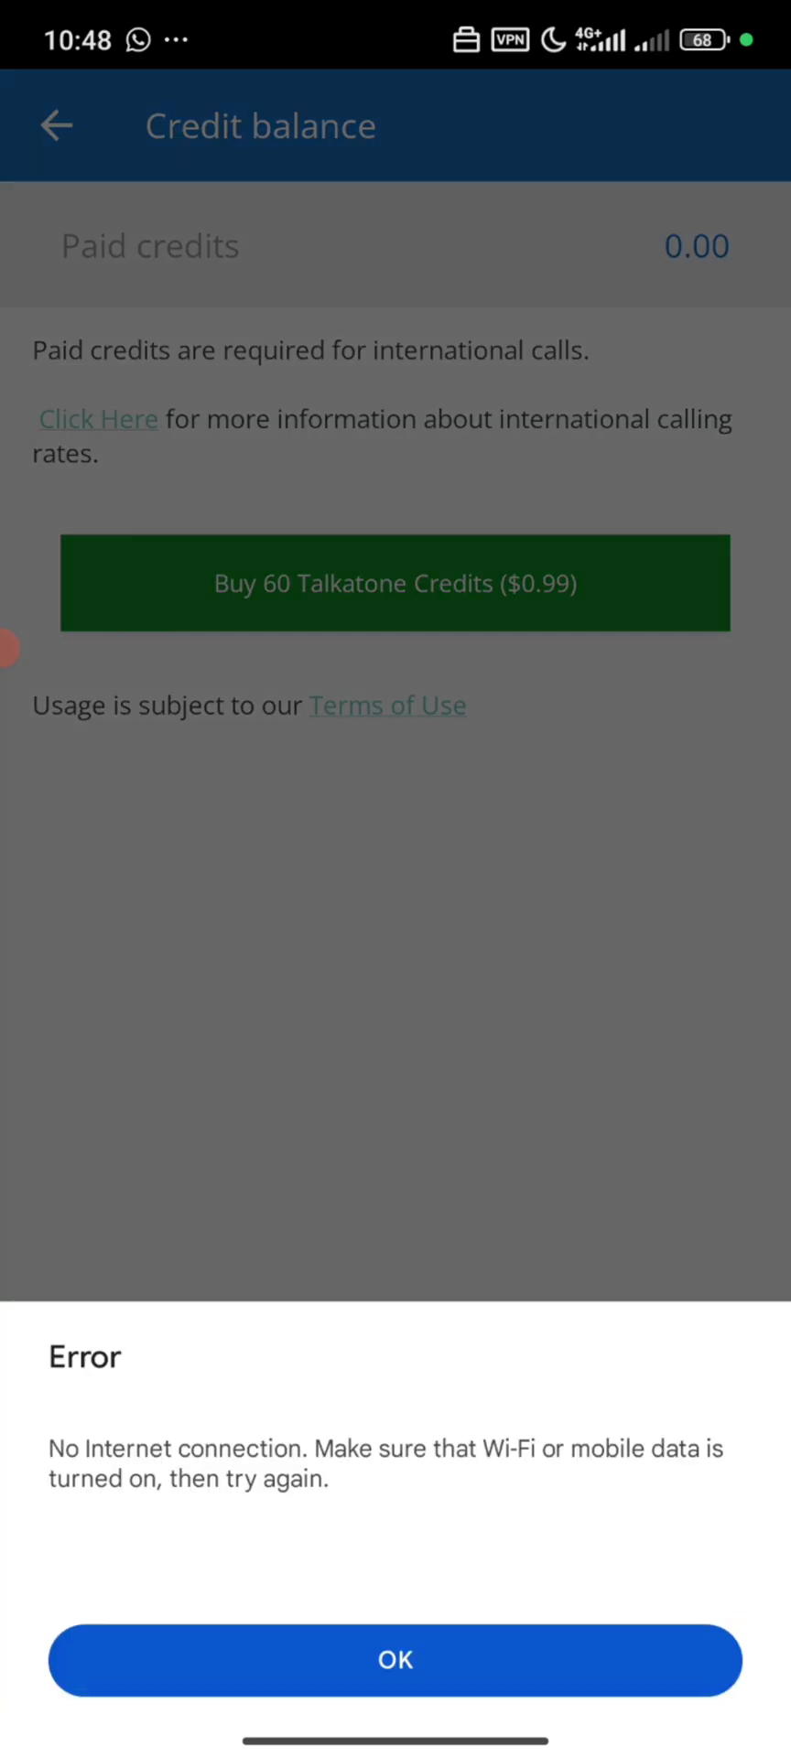
{"action": "left_click", "coordinate": [395, 1659]}
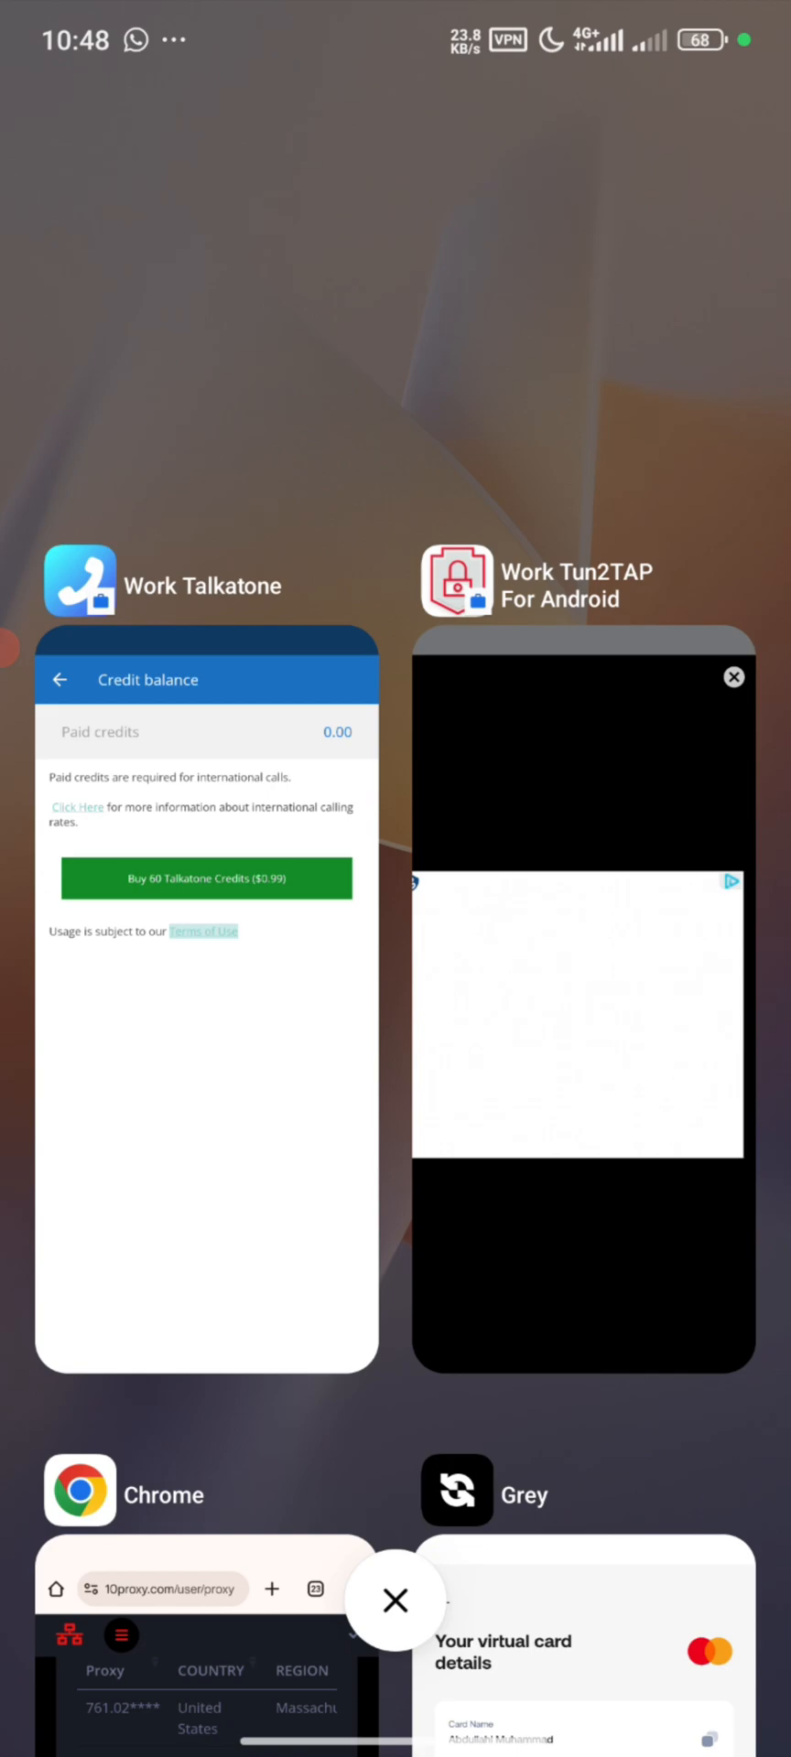
Reopen Talkatone from Recents to confirm 60.00 paid credits, then leave for home
{"action": "left_click", "coordinate": [206, 1009]}
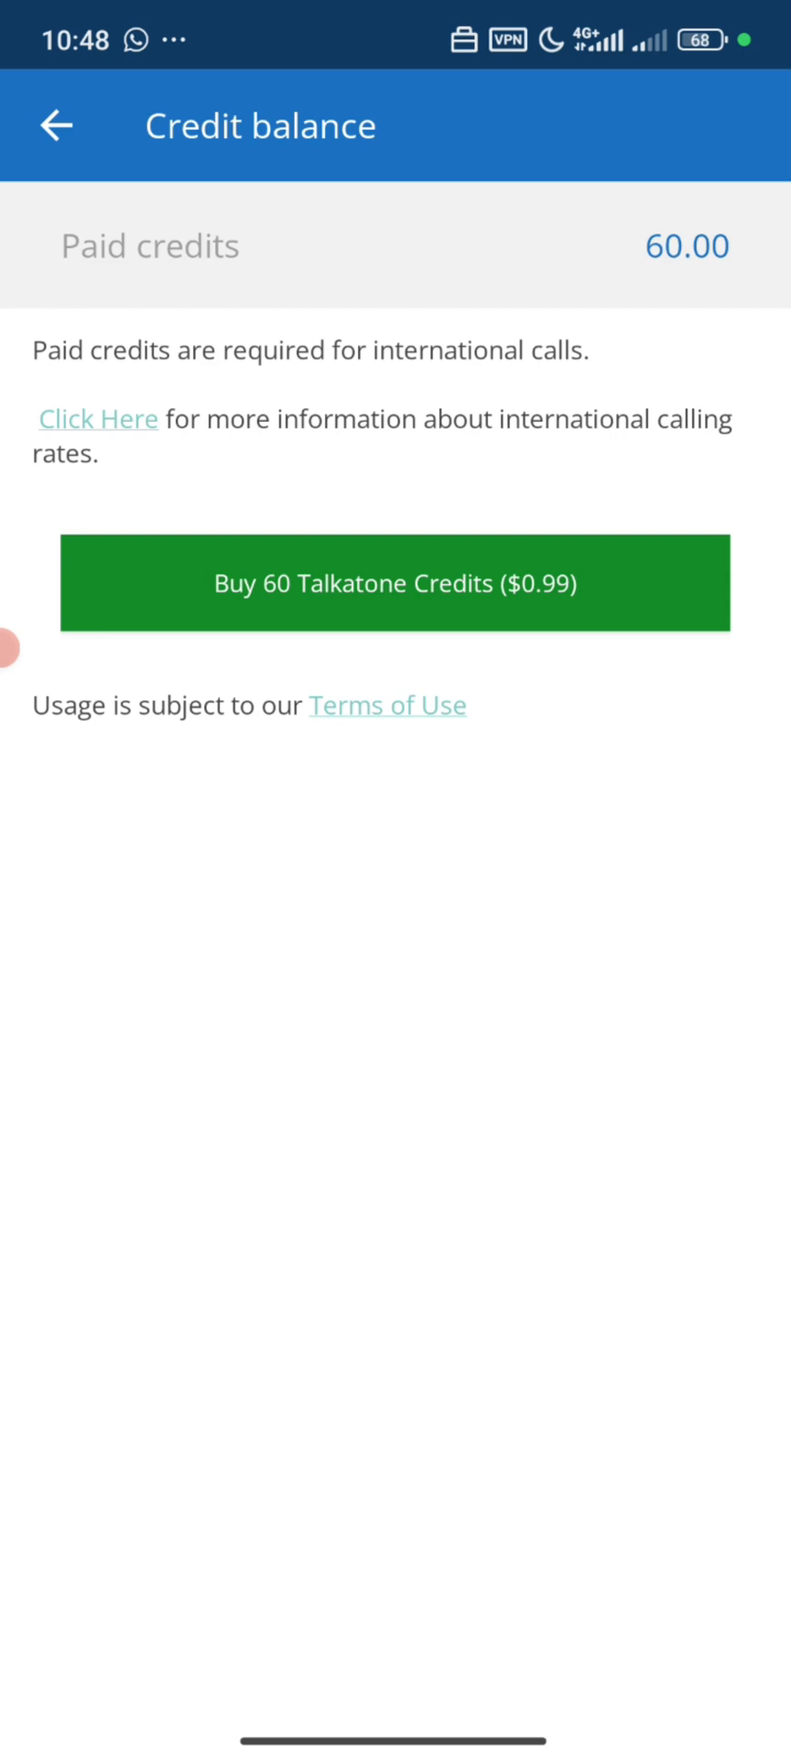
{"action": "left_click", "coordinate": [56, 124]}
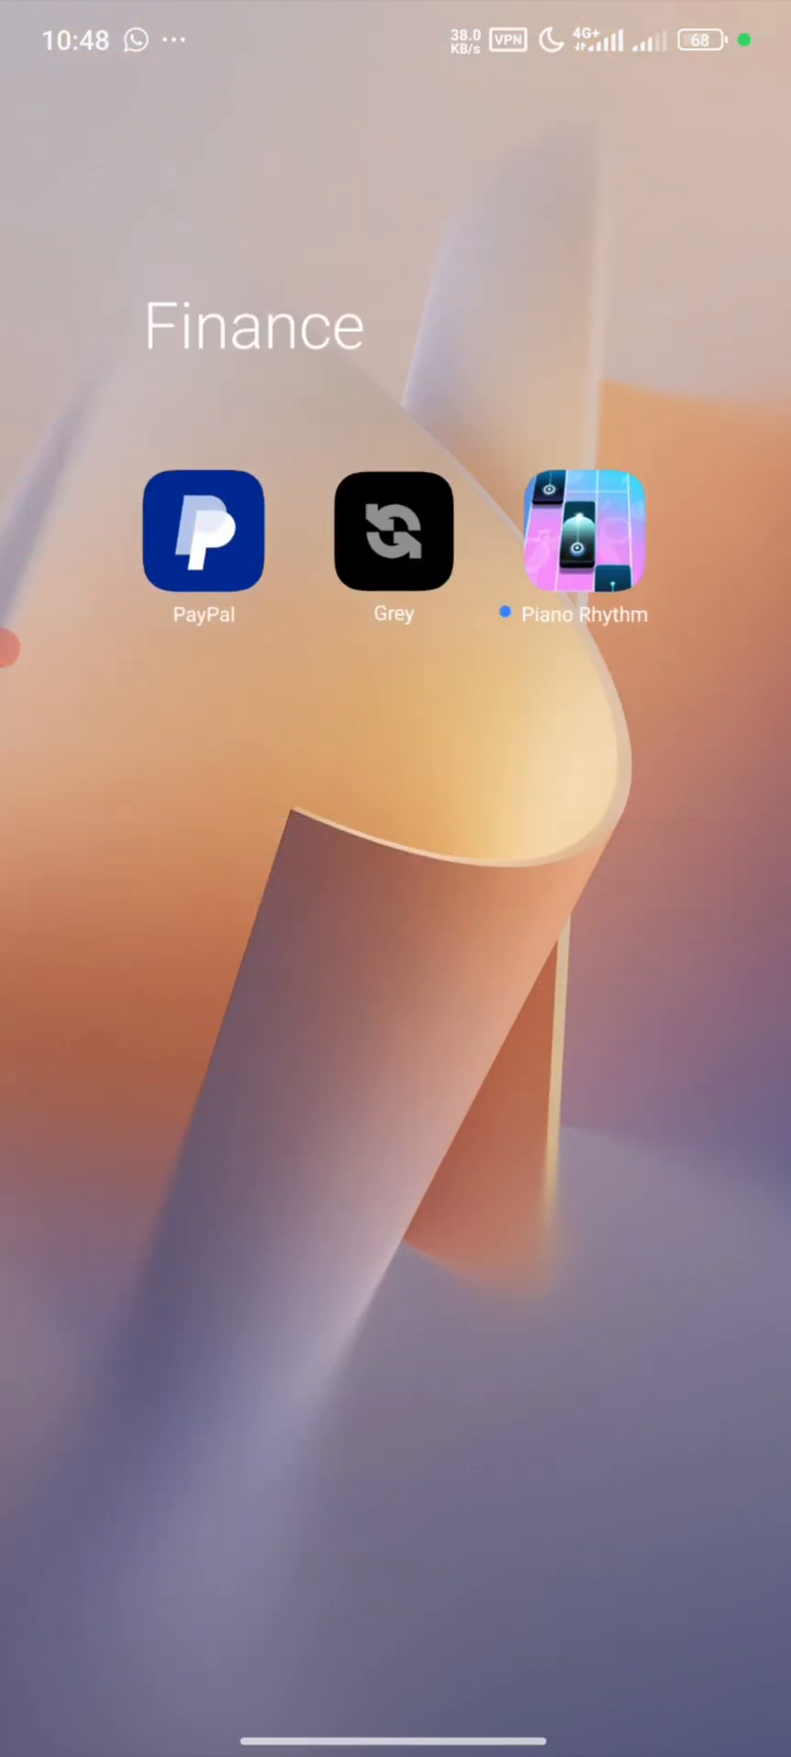
Launch Grey from the Finance folder
{"action": "left_click", "coordinate": [393, 530]}
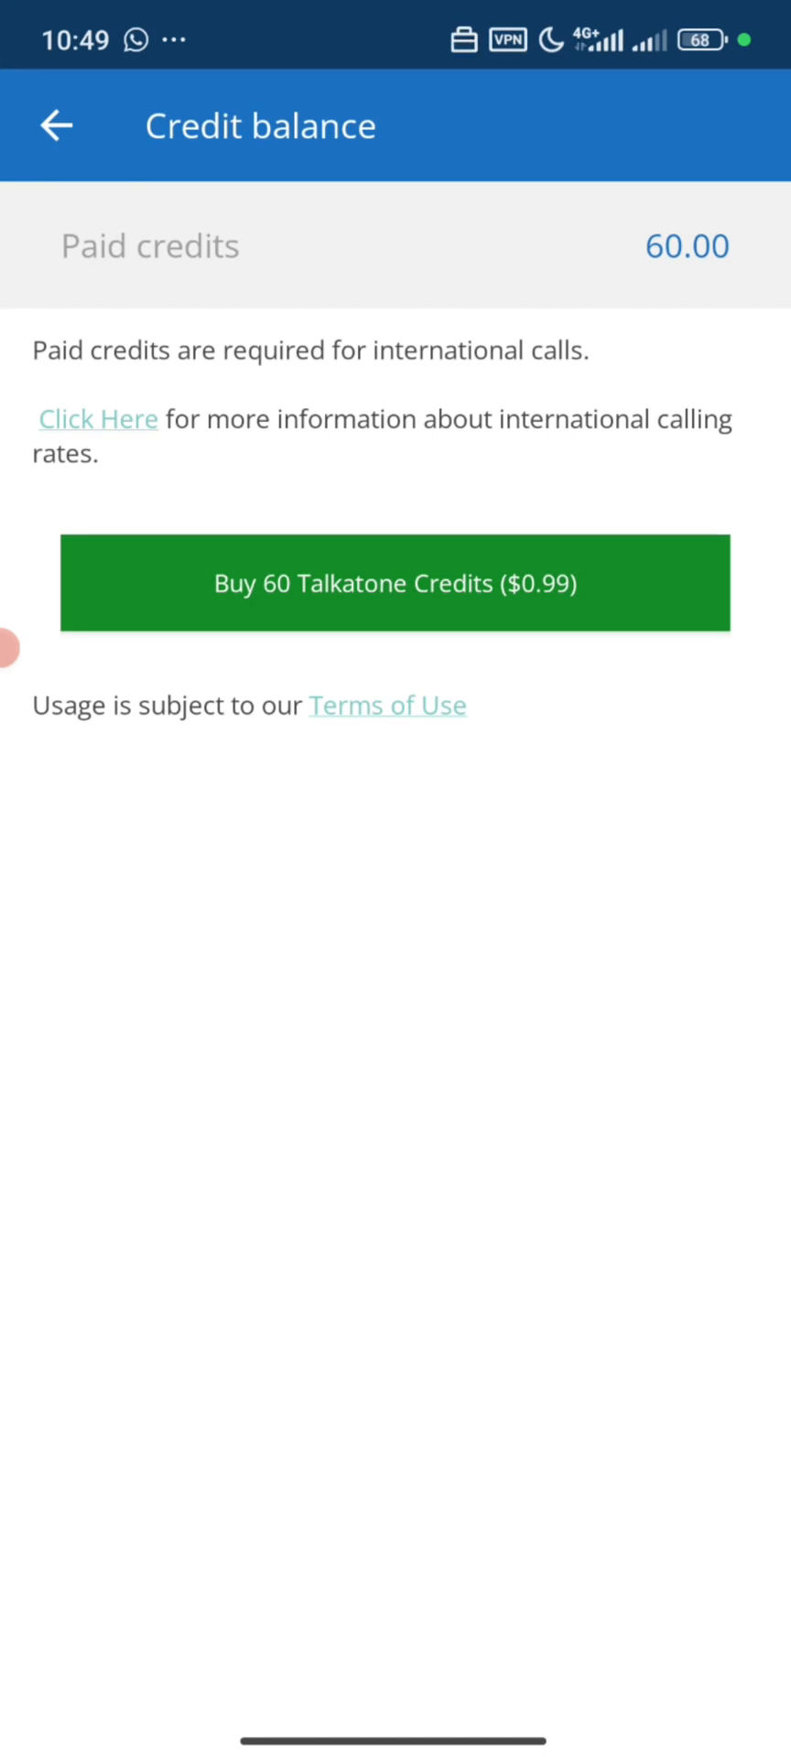
Check Settings shows 60.00 credits, then browse the Calls, Messages and Contacts tabs, ending on Calls
{"action": "left_click", "coordinate": [55, 126]}
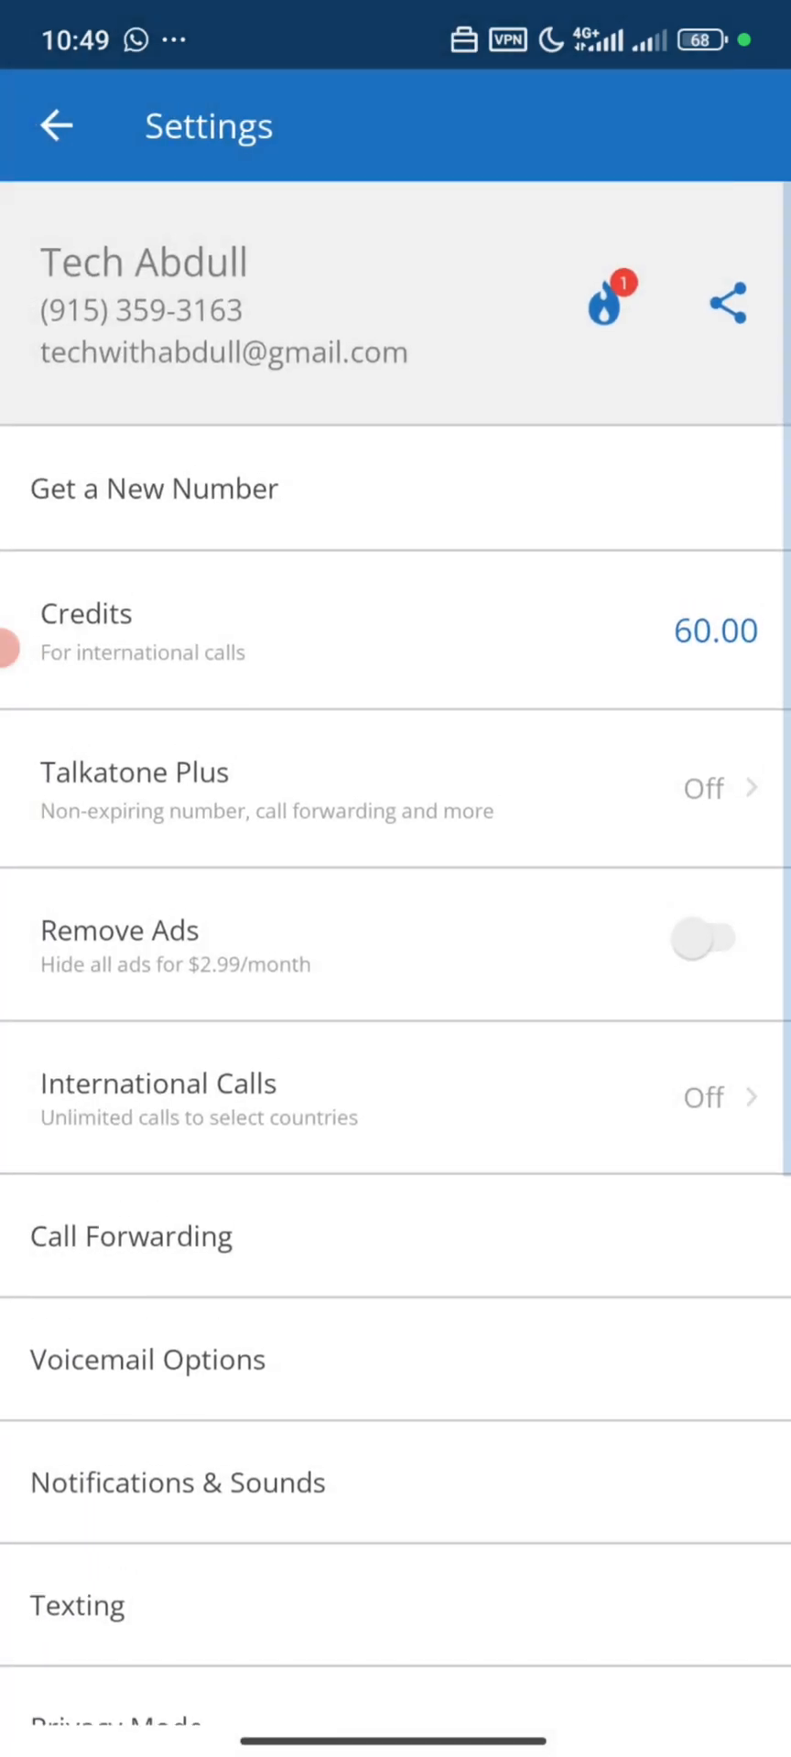
{"action": "left_click", "coordinate": [54, 124]}
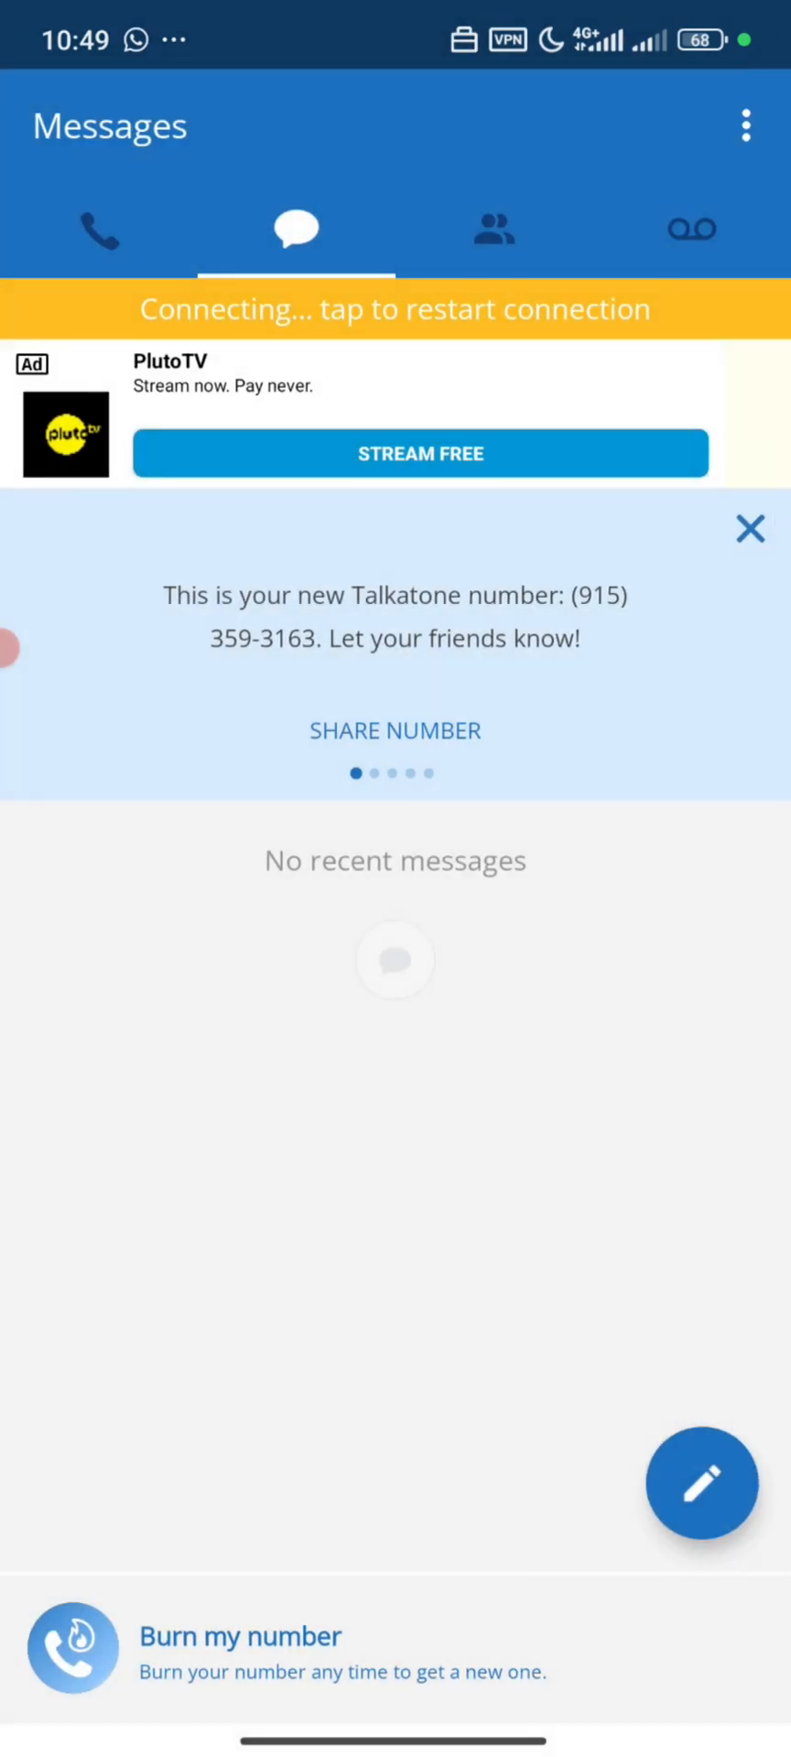
{"action": "left_click", "coordinate": [99, 229]}
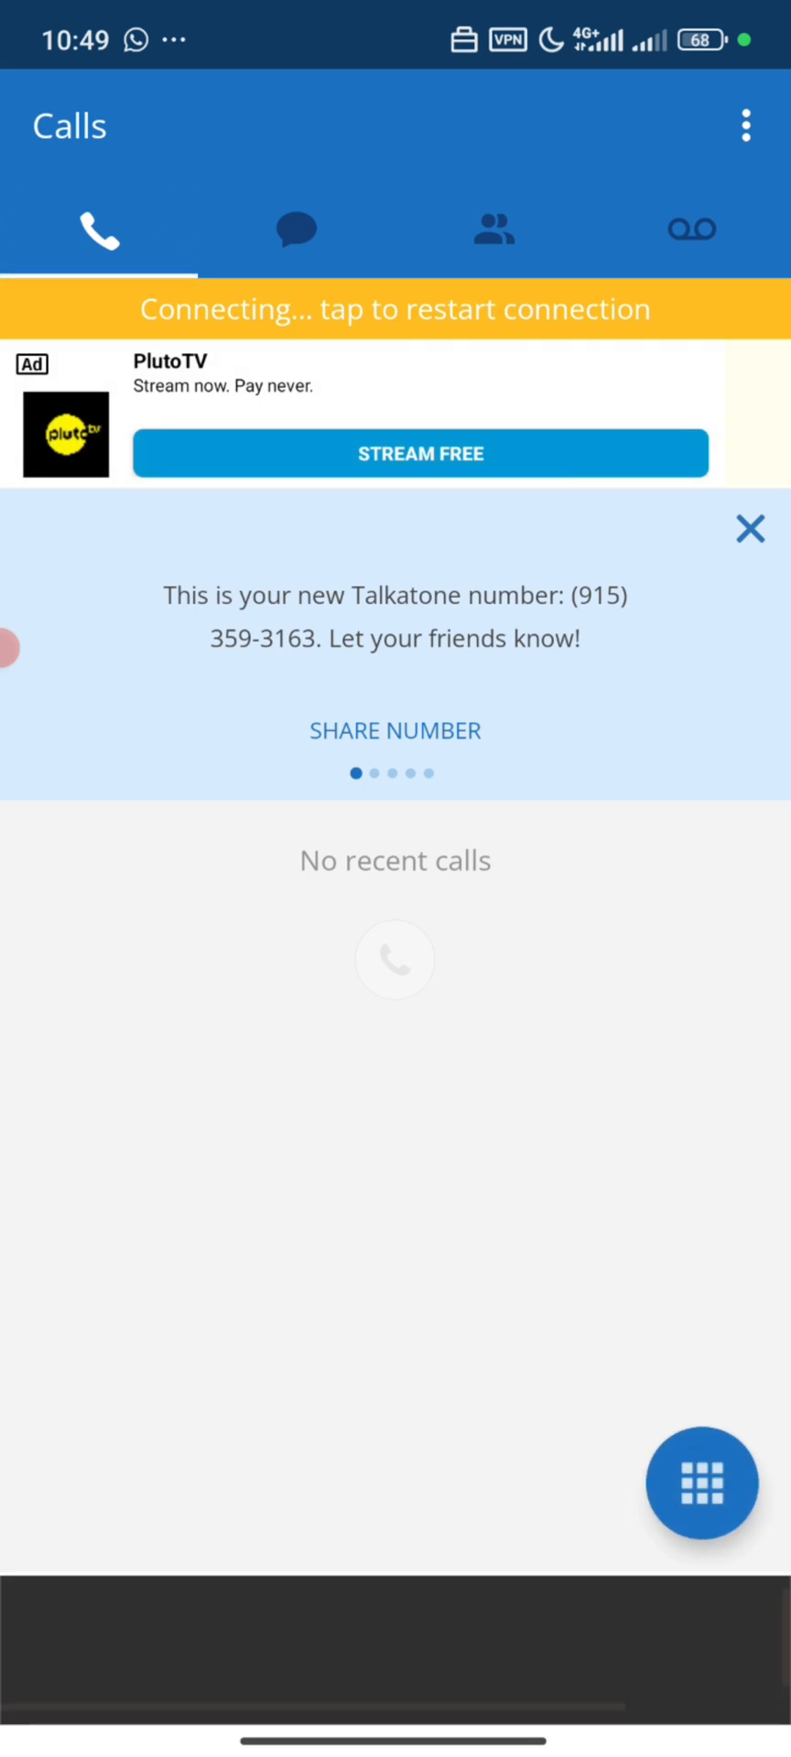
{"action": "left_click", "coordinate": [296, 229]}
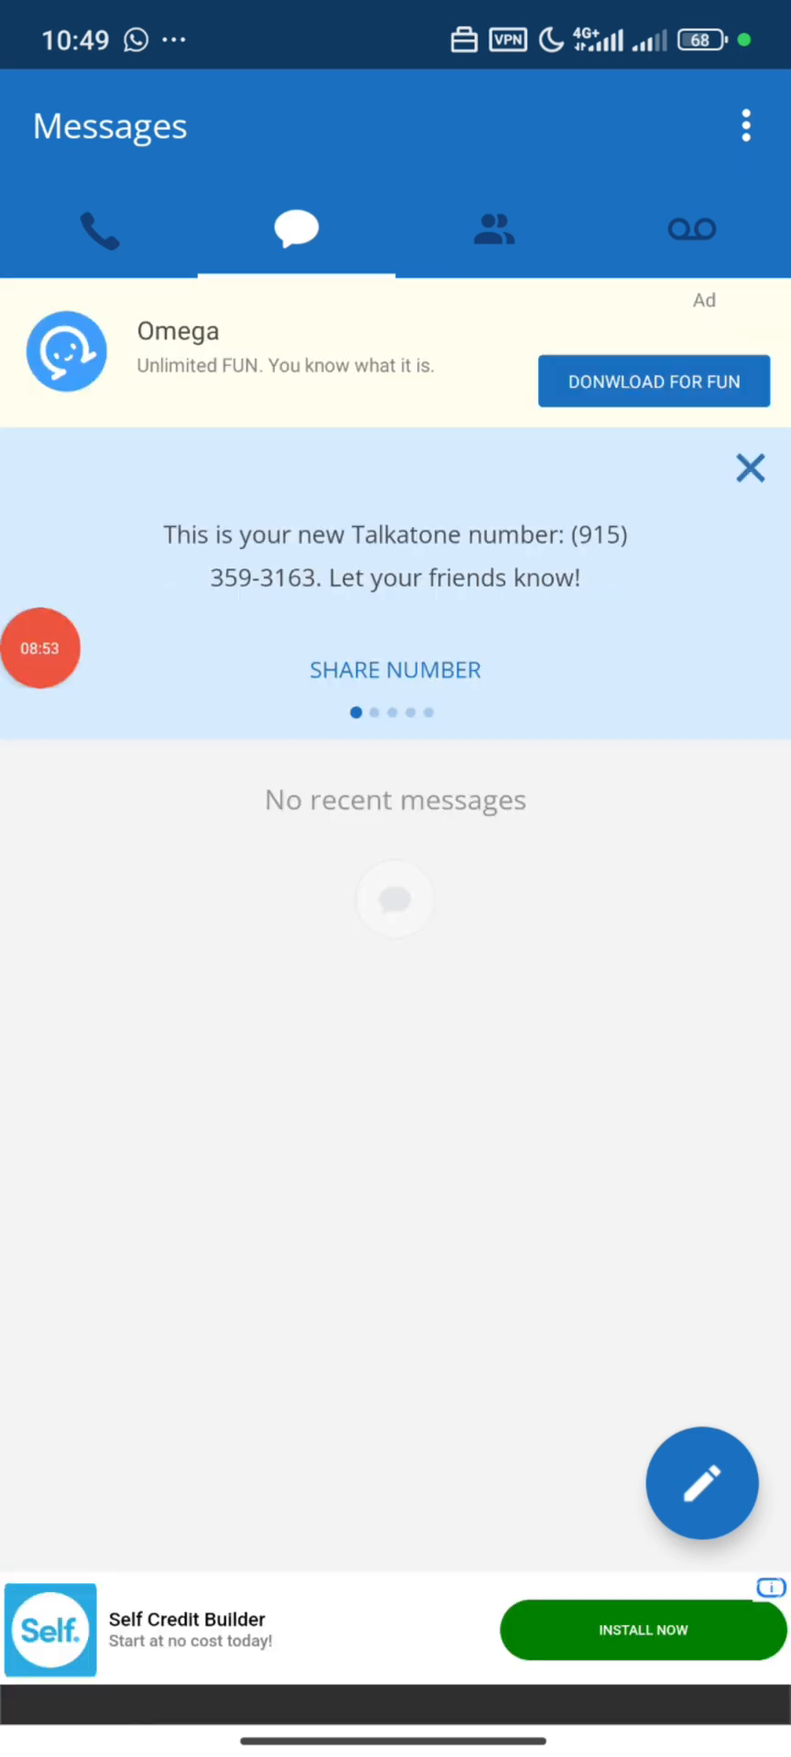
{"action": "left_click", "coordinate": [492, 228]}
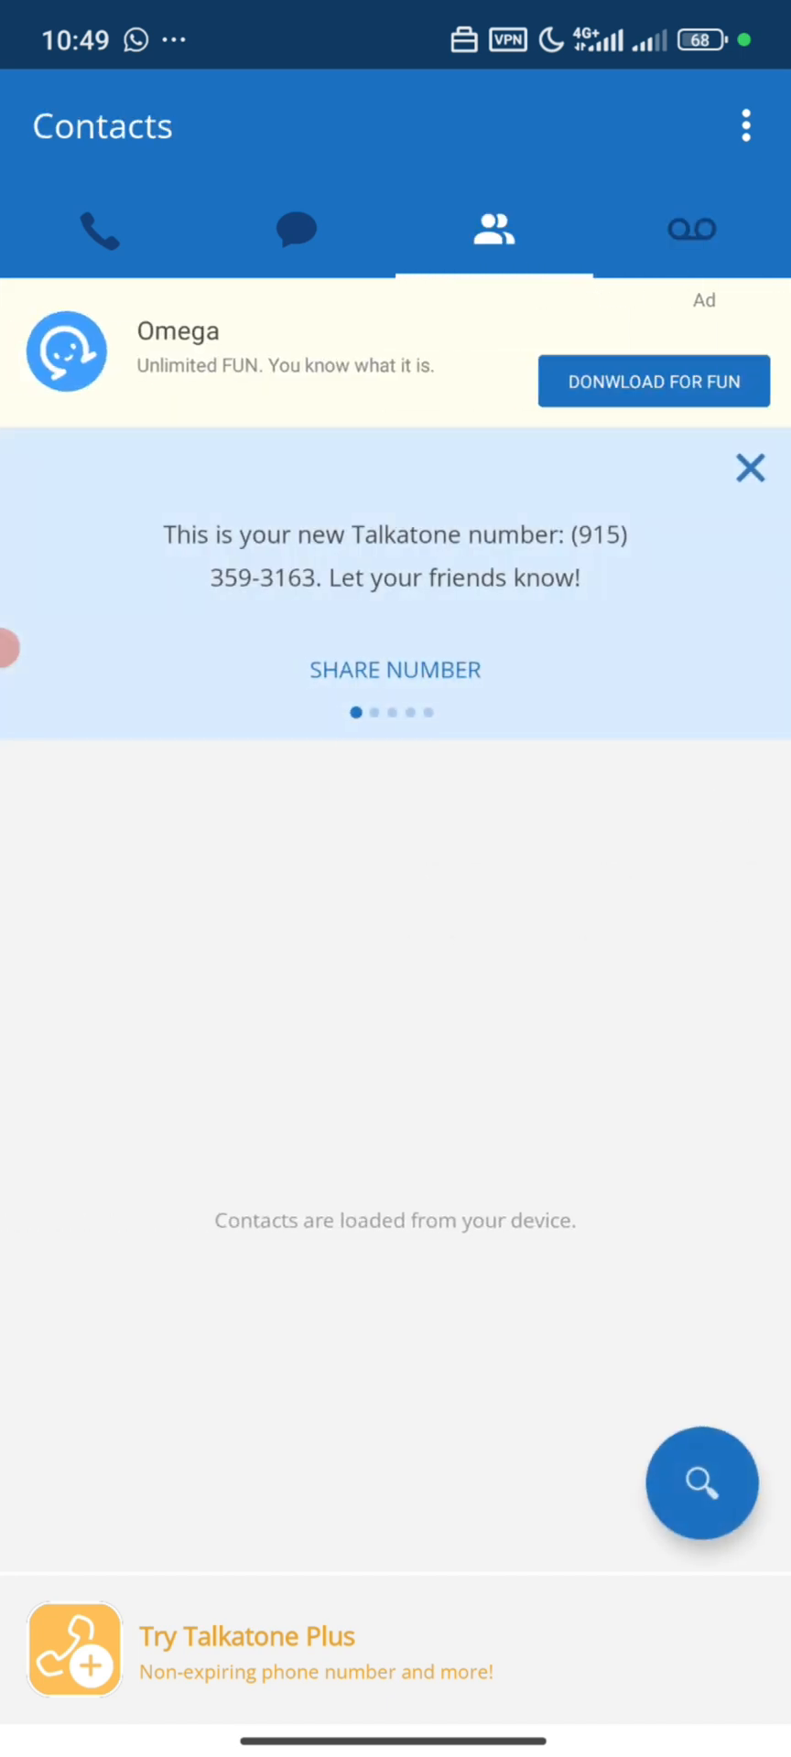
{"action": "left_click", "coordinate": [296, 230]}
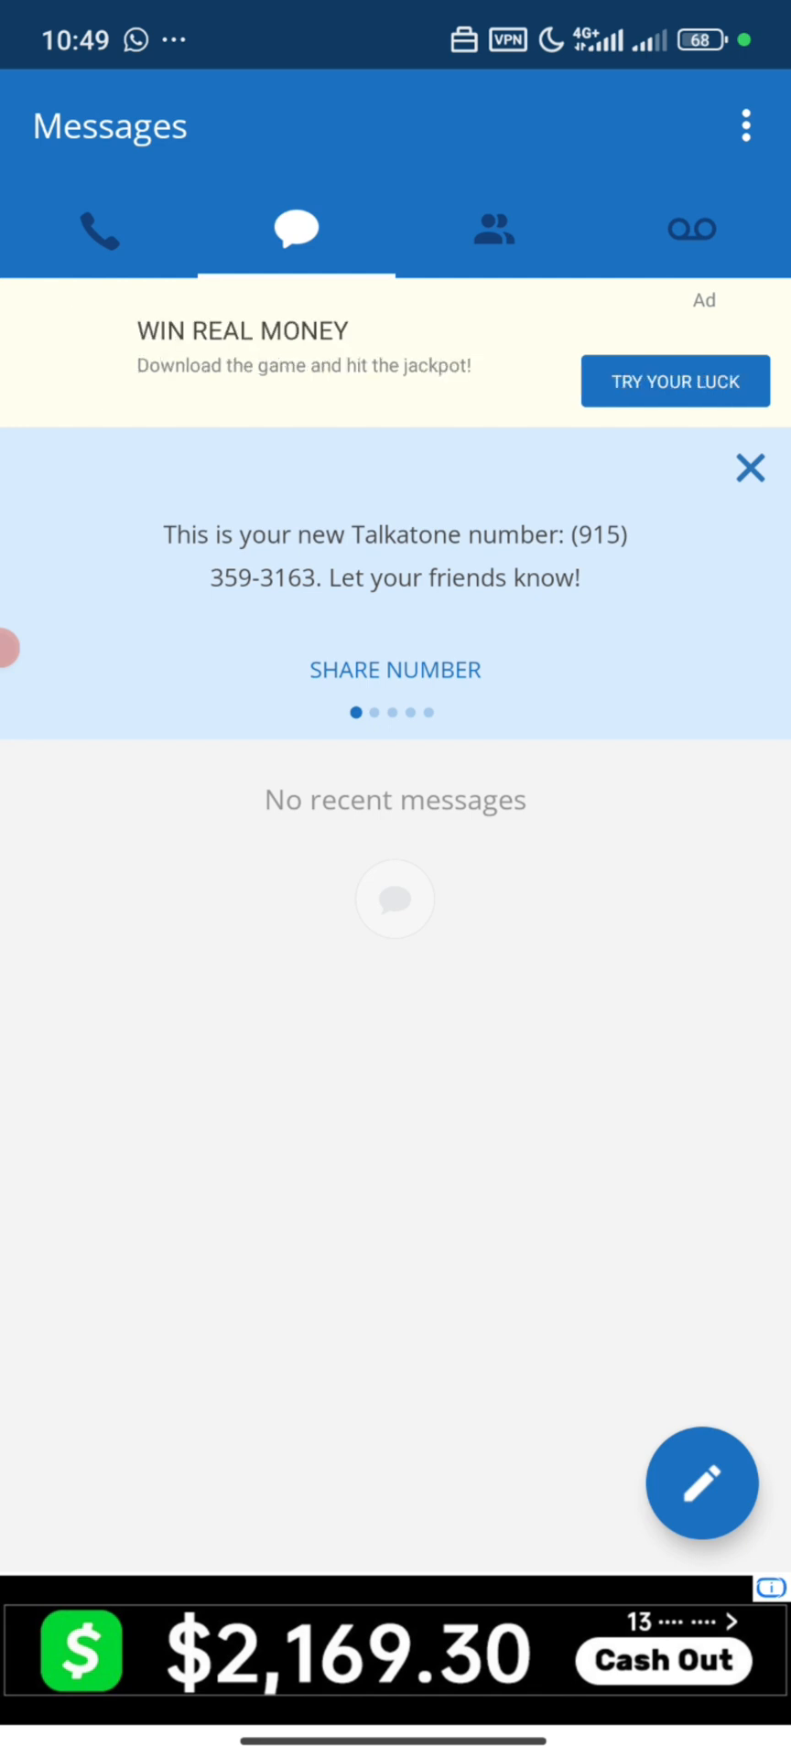
{"action": "left_click", "coordinate": [99, 230]}
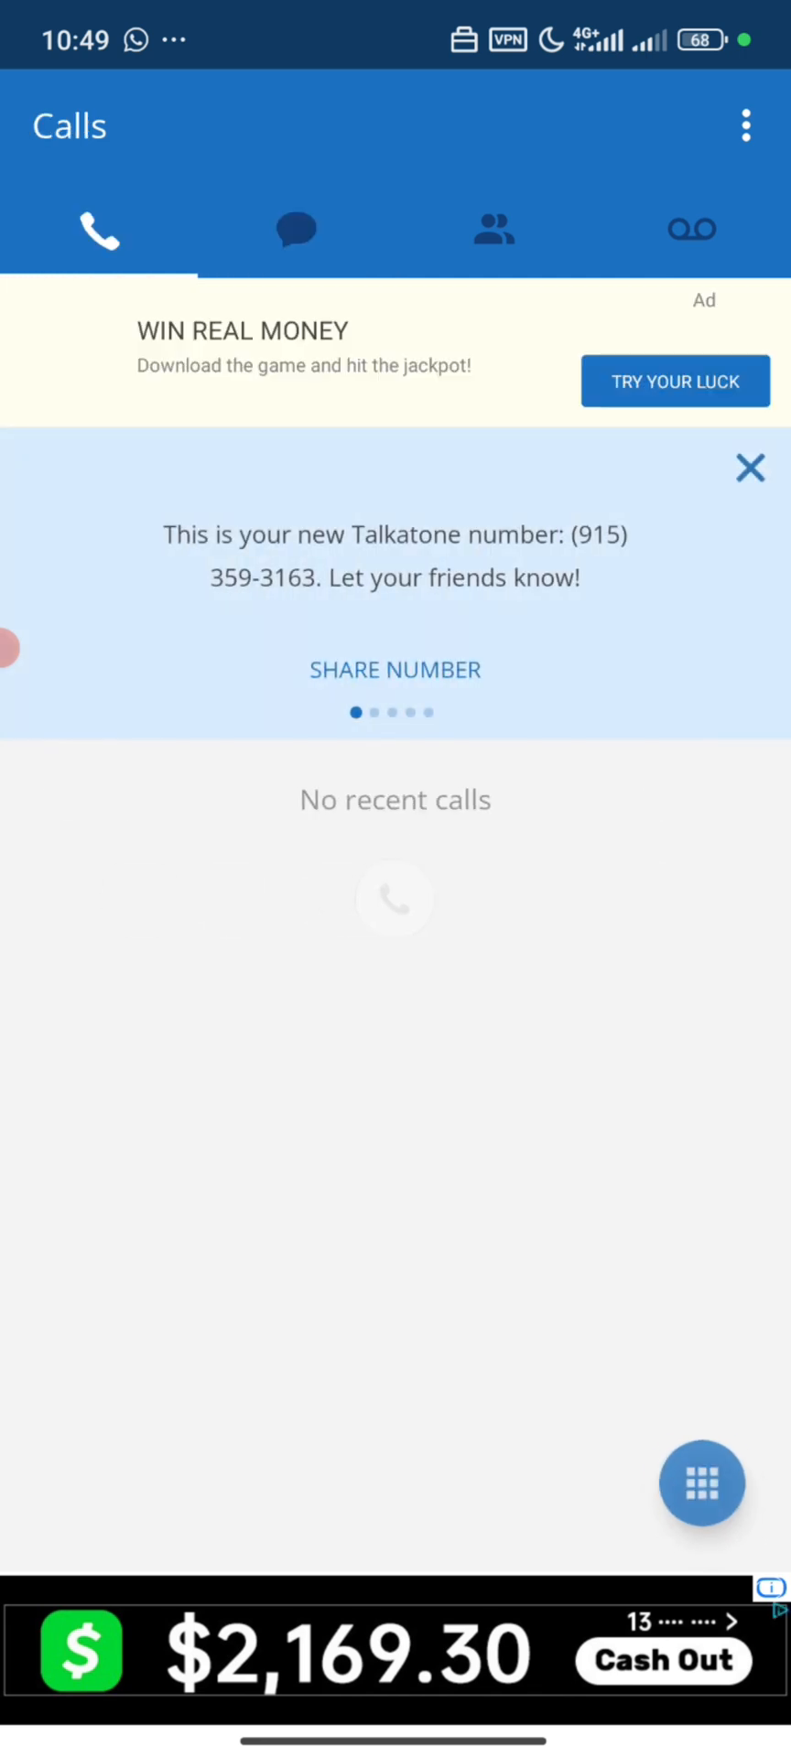